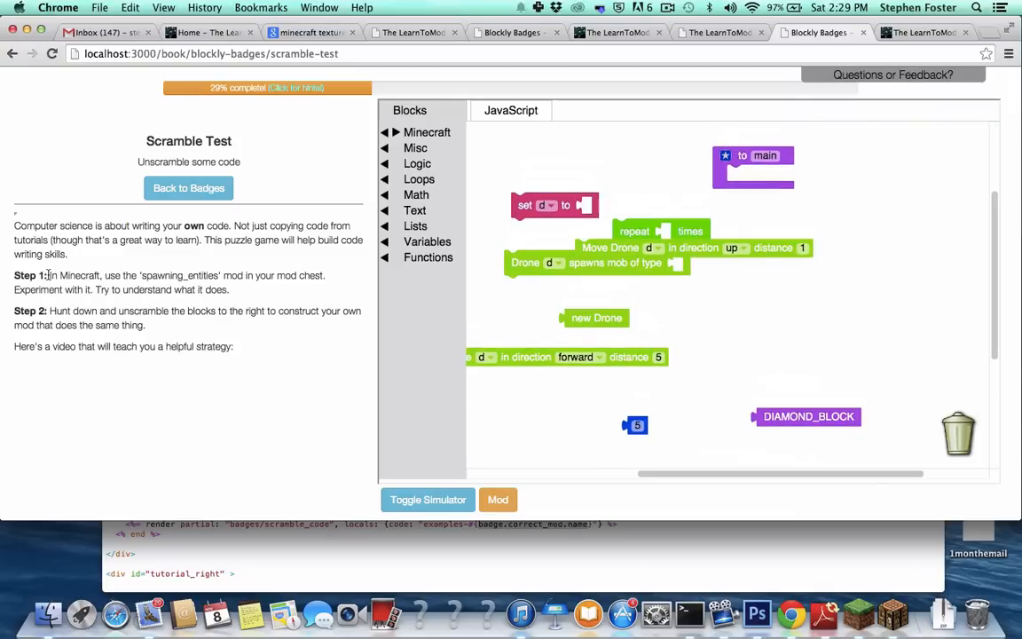
- Run the chat command /time set day to switch the world to daytime
drag(50, 275, 227, 289)
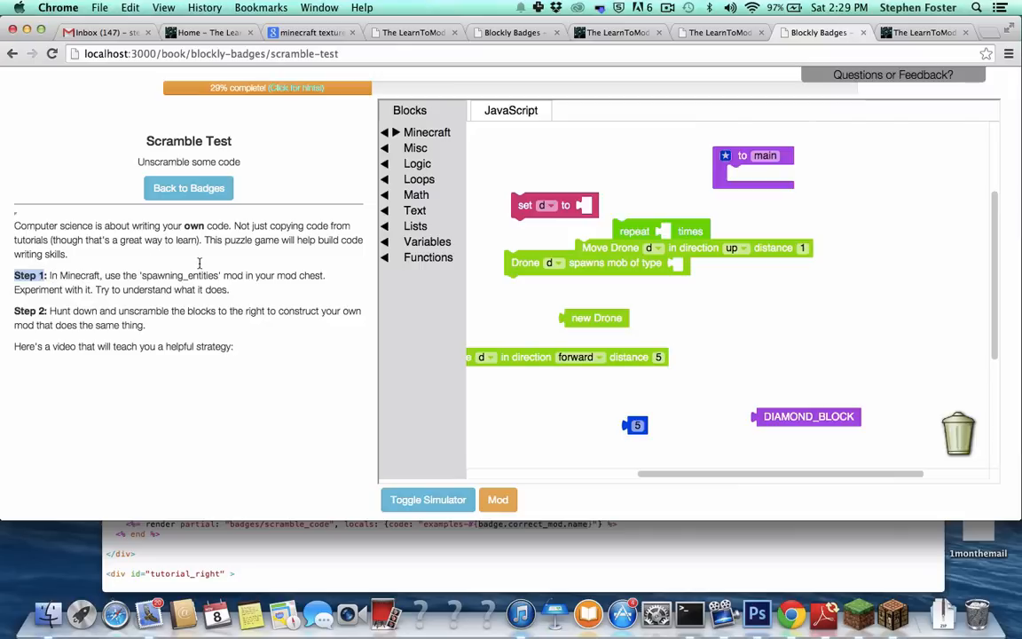
drag(15, 275, 234, 290)
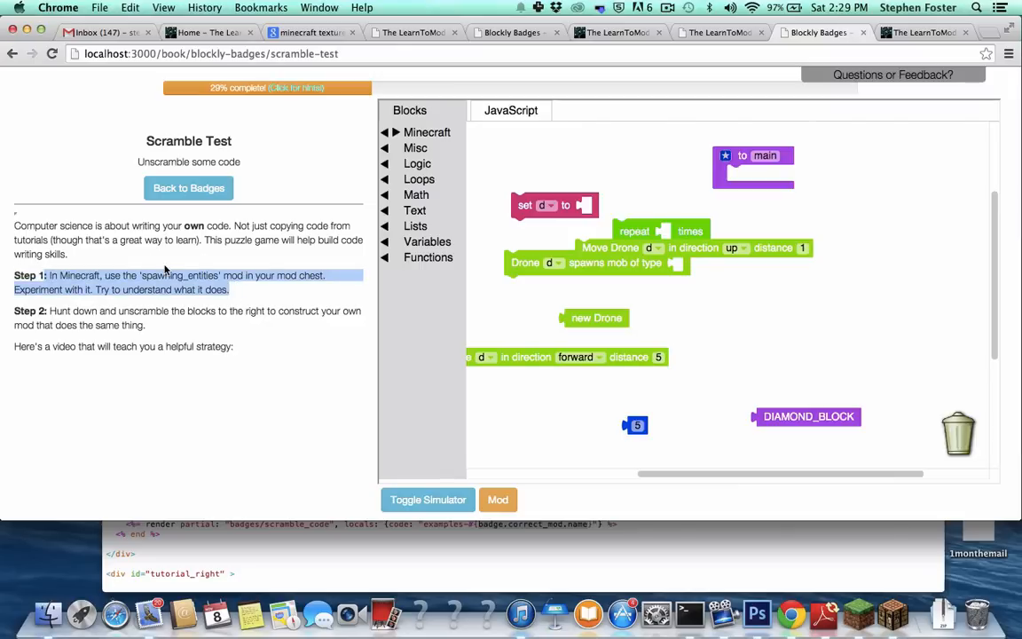
mouse_move(850, 311)
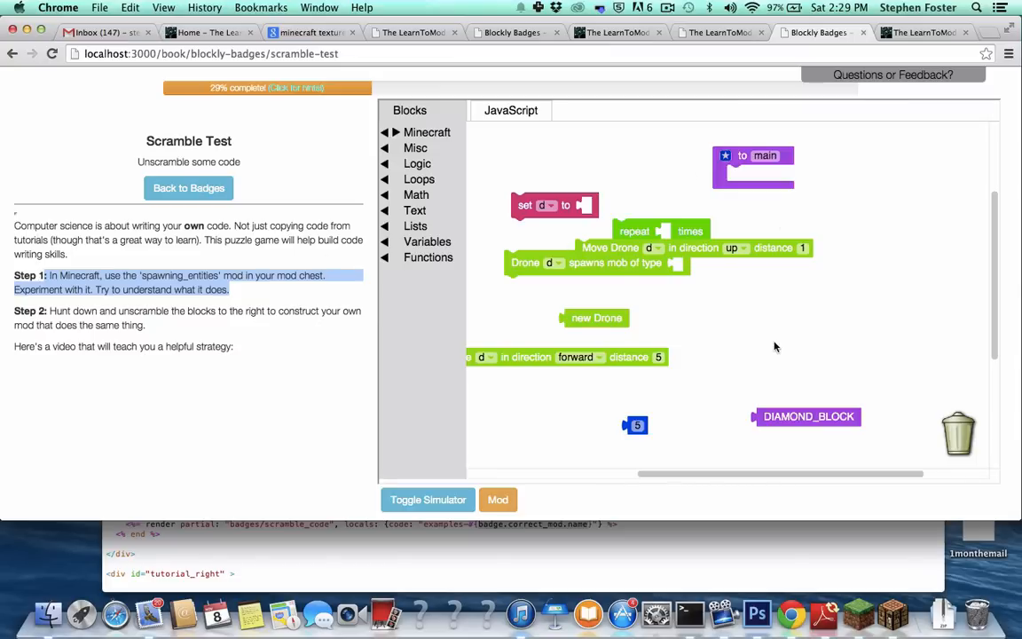
mouse_move(896, 612)
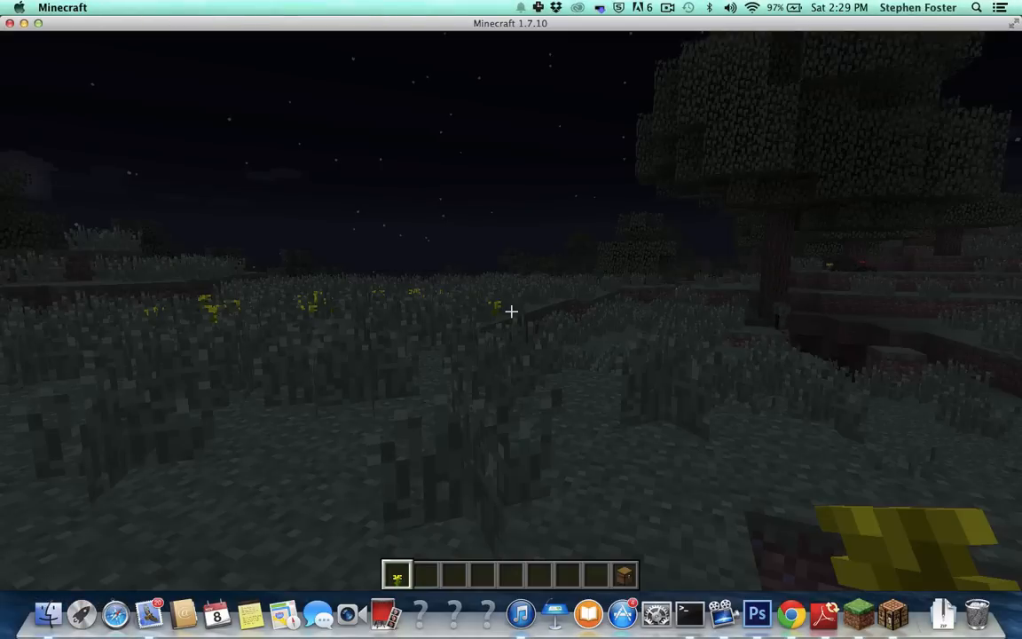
text(/te)
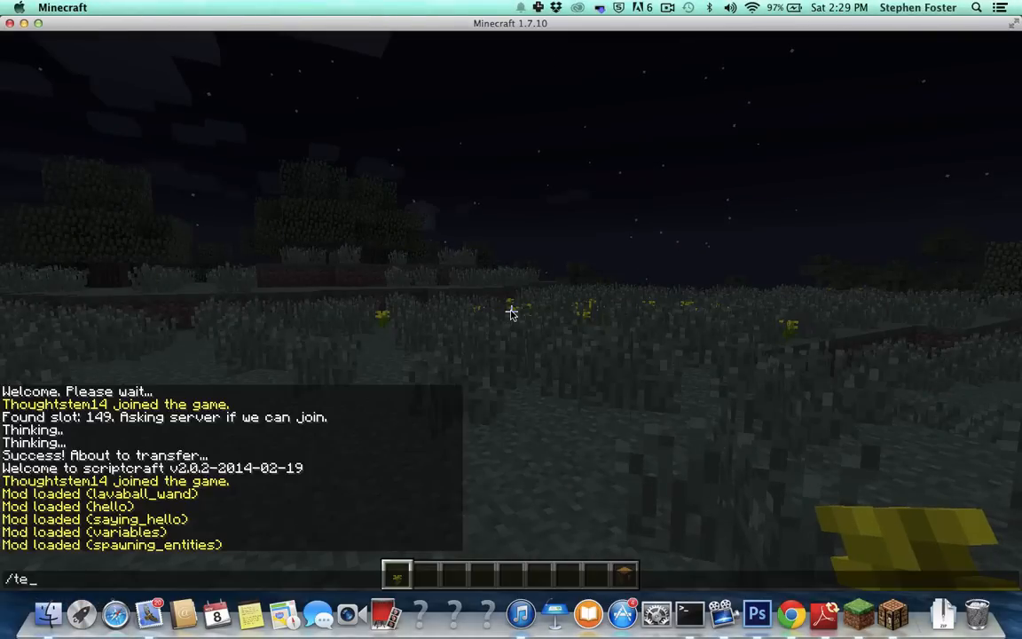
text(ime set d)
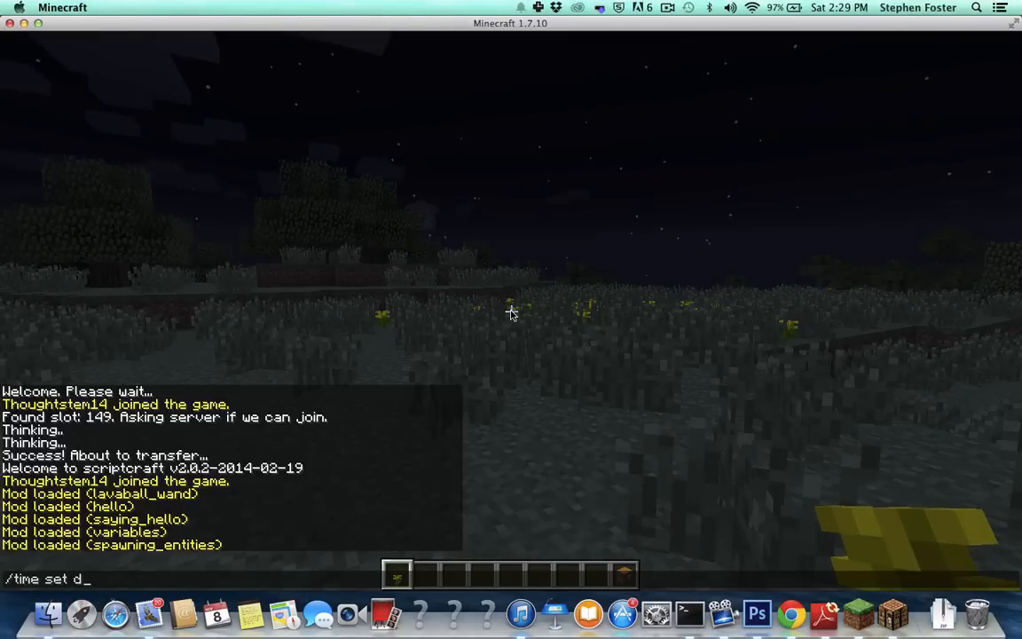
key(Return)
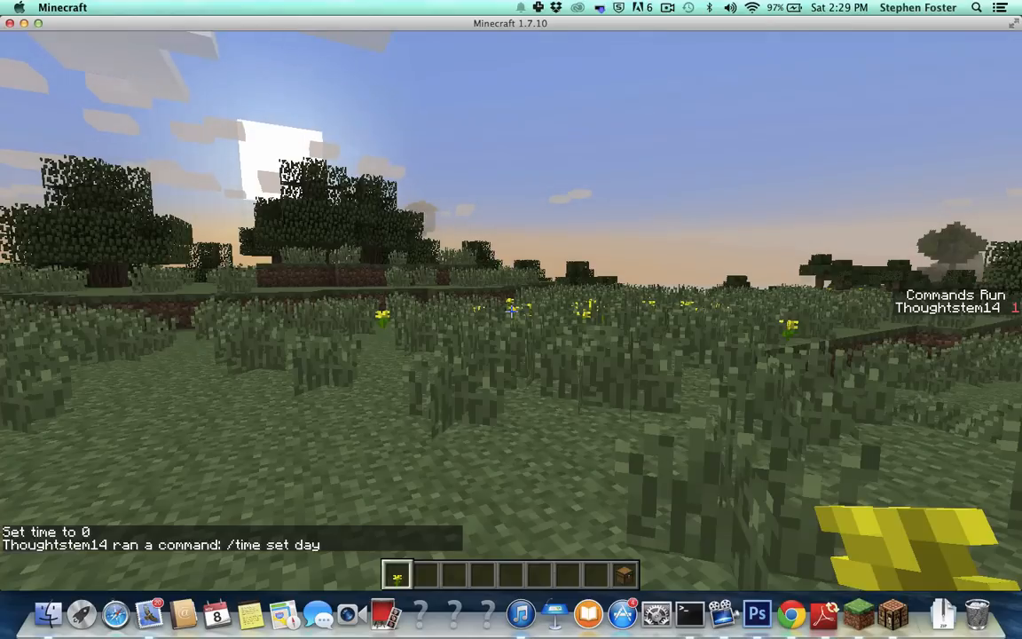
key(e)
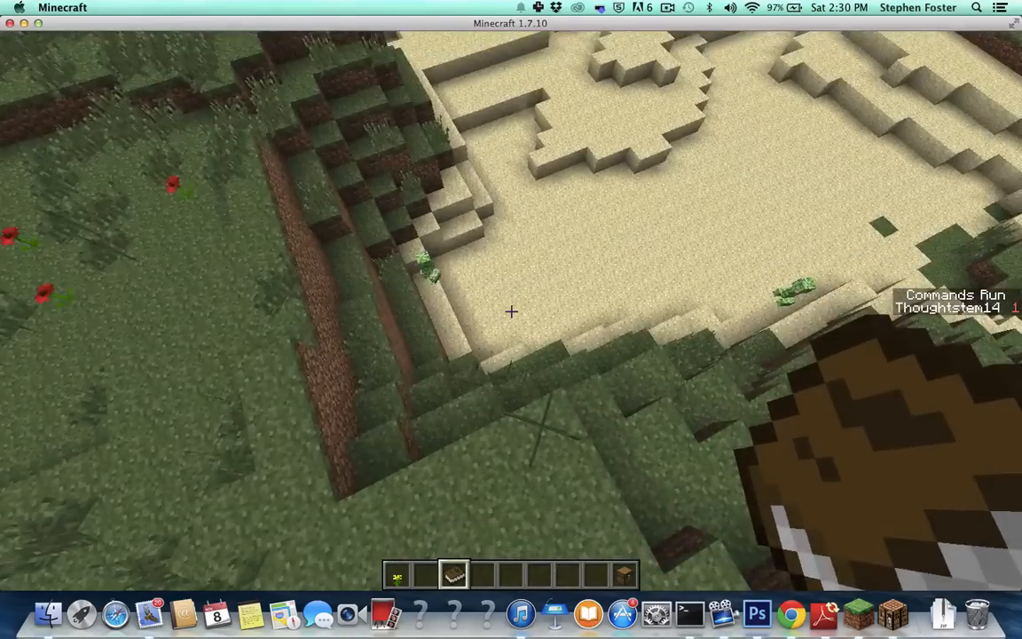
mouse_move(511, 311)
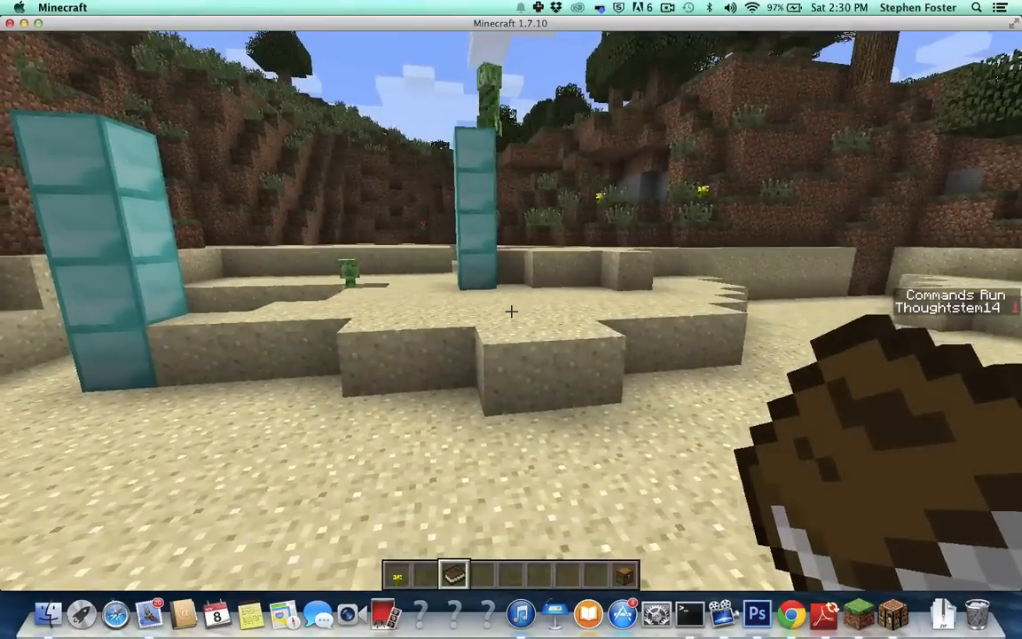
mouse_move(511, 319)
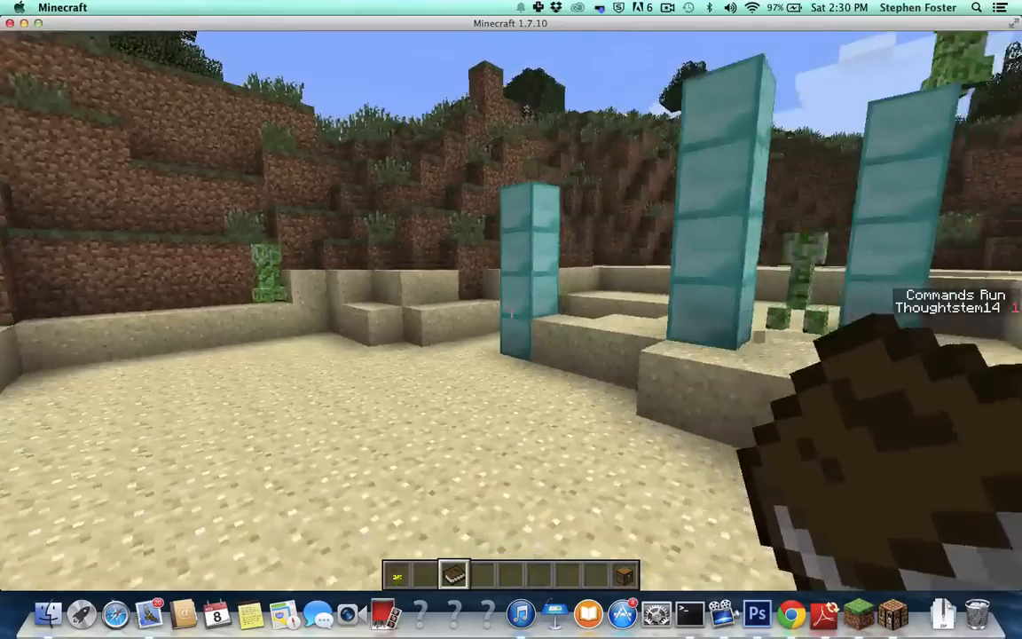
mouse_move(511, 319)
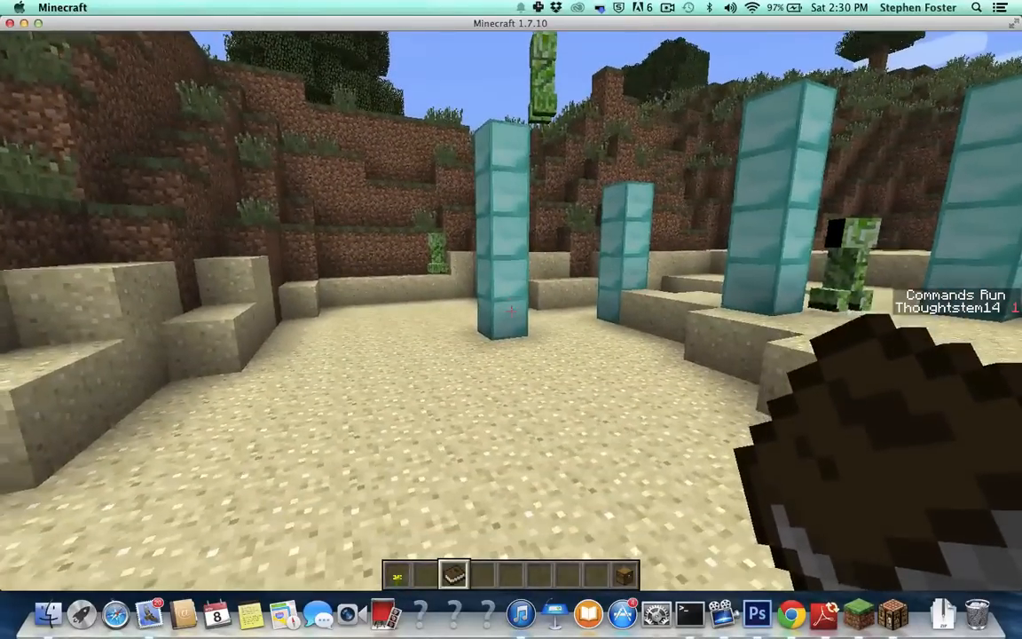
mouse_move(511, 310)
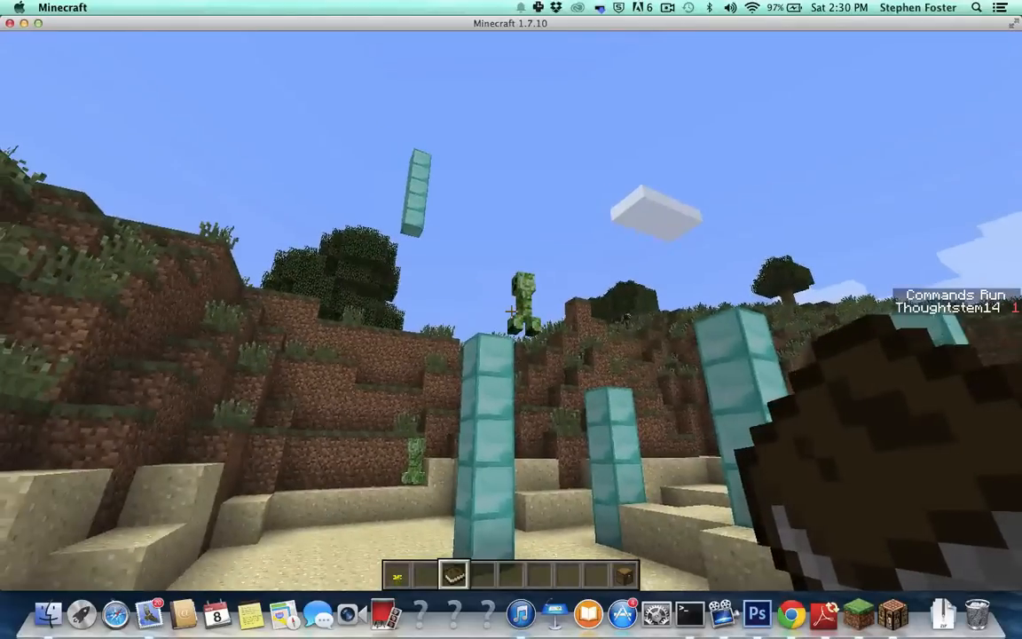
mouse_move(511, 319)
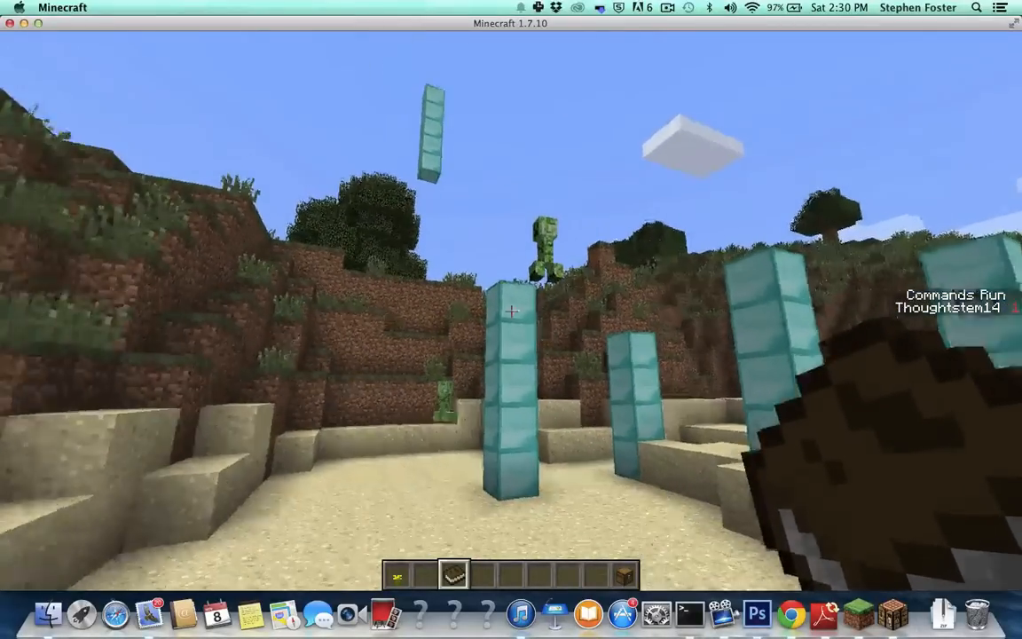
- Pause the game after looking over the diamond towers and creepers
key(escape)
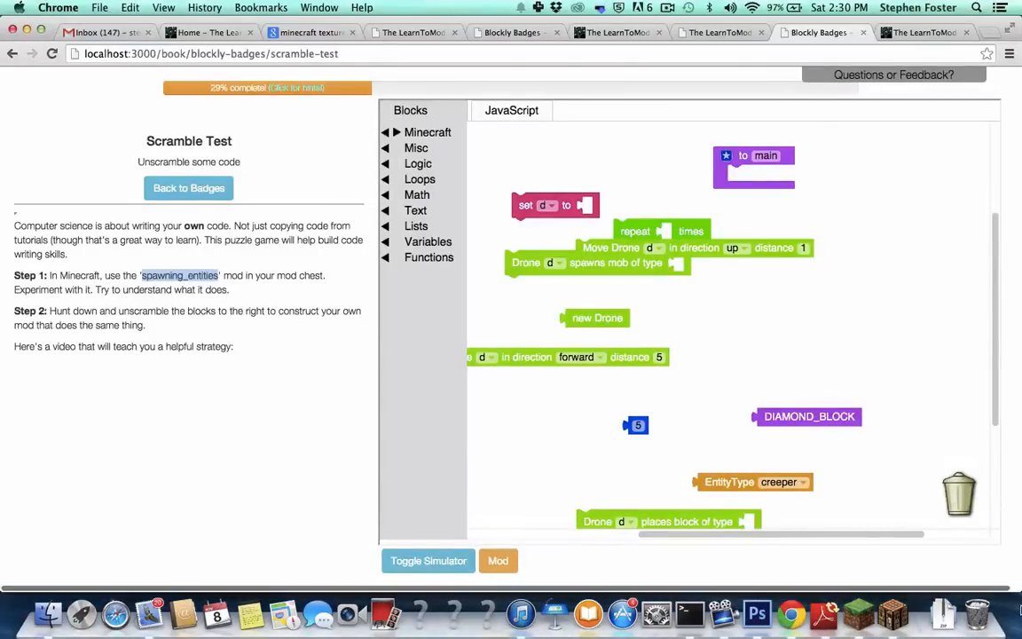
mouse_move(585, 431)
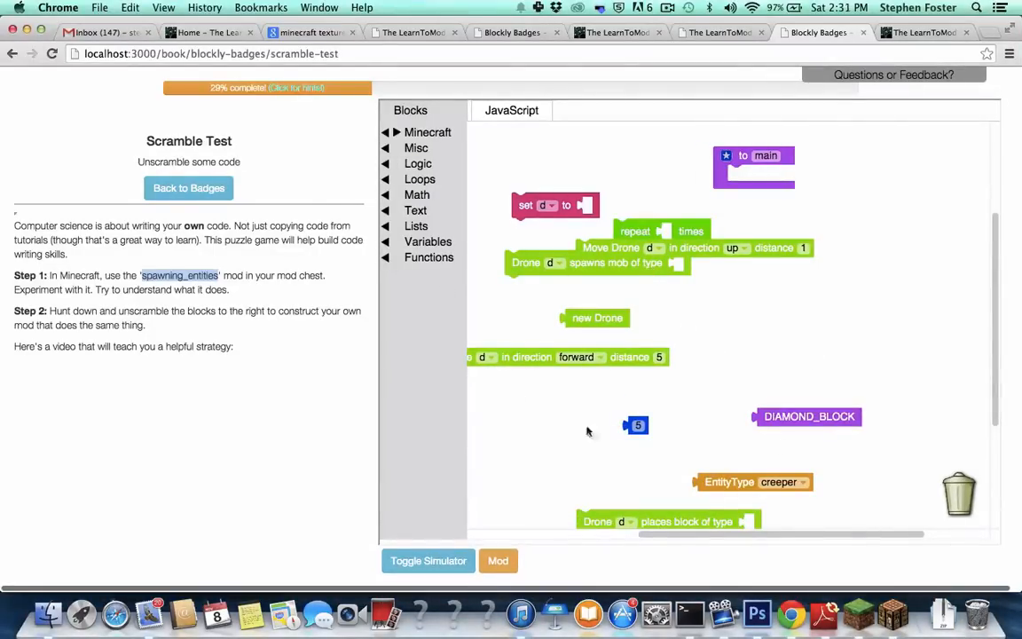
mouse_move(741, 355)
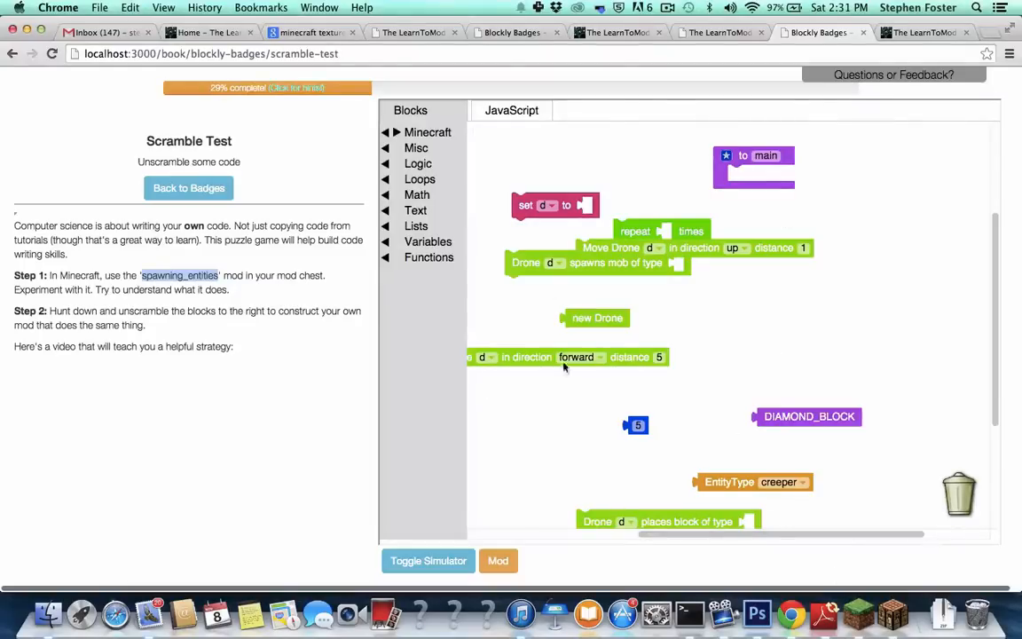
mouse_move(759, 346)
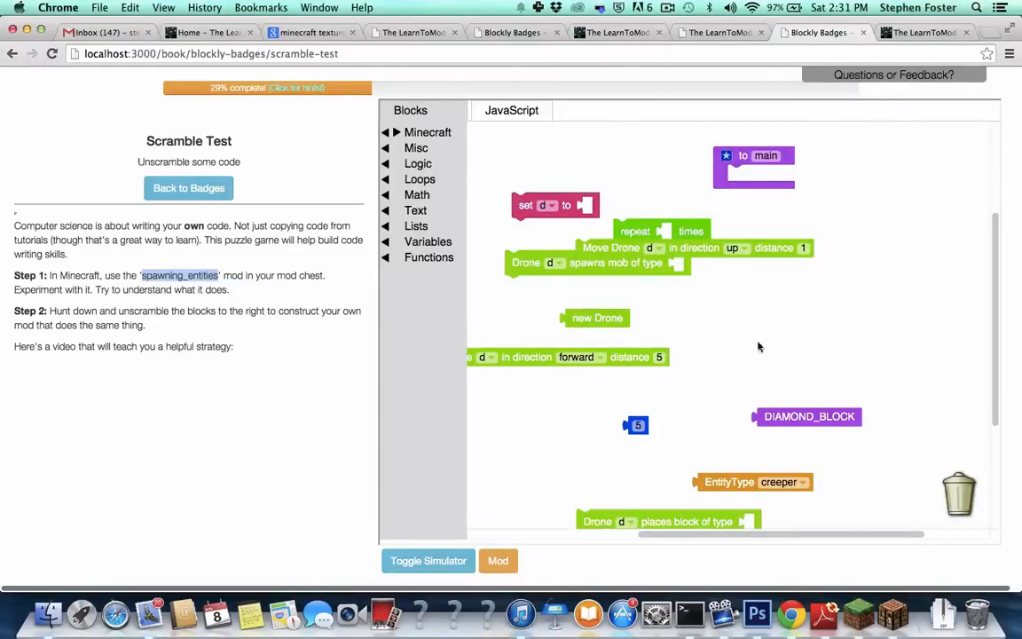
mouse_move(704, 321)
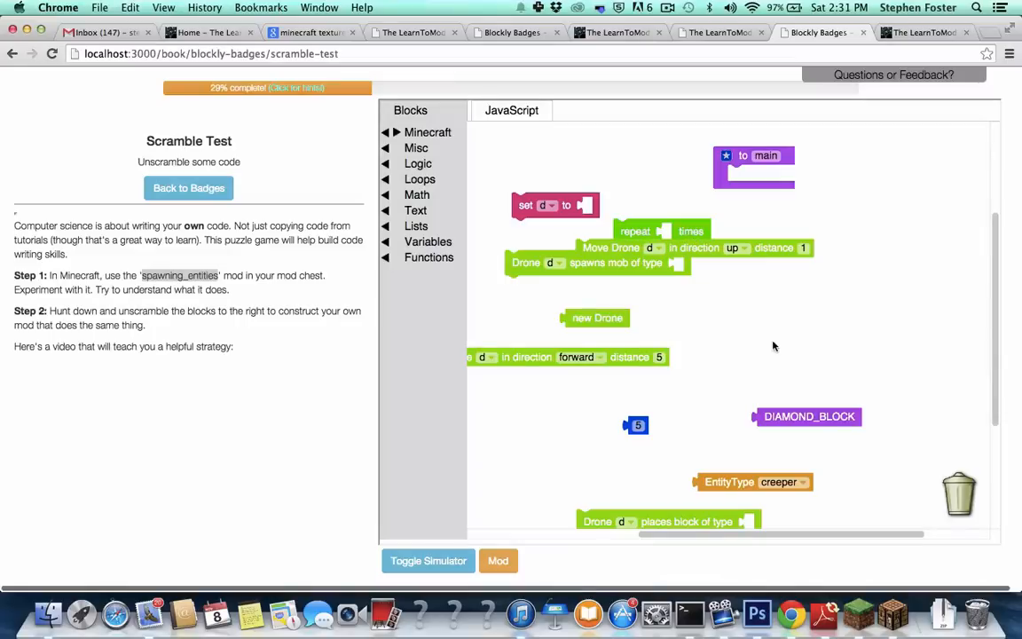
mouse_move(727, 432)
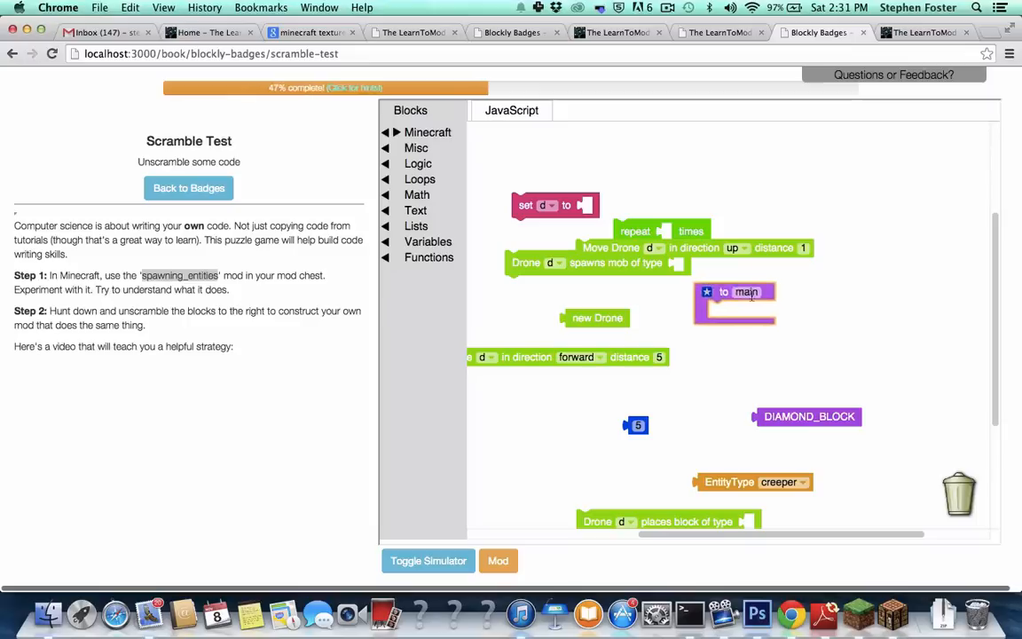
- Snap 'Drone places block of type DIAMOND_BLOCK' inside the 'to main' function
drag(734, 291, 656, 150)
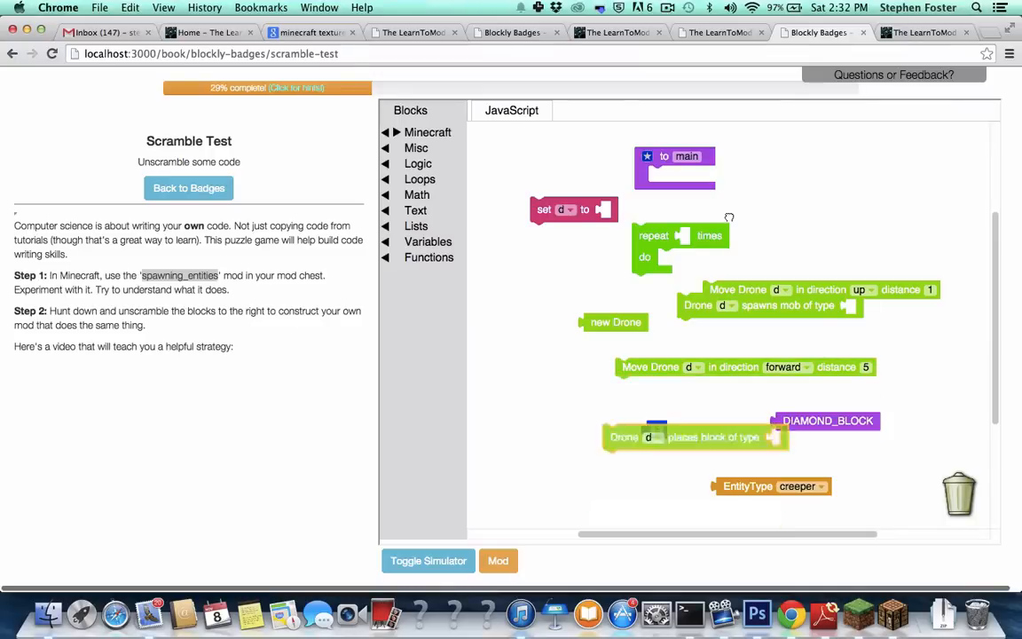
drag(695, 436, 754, 192)
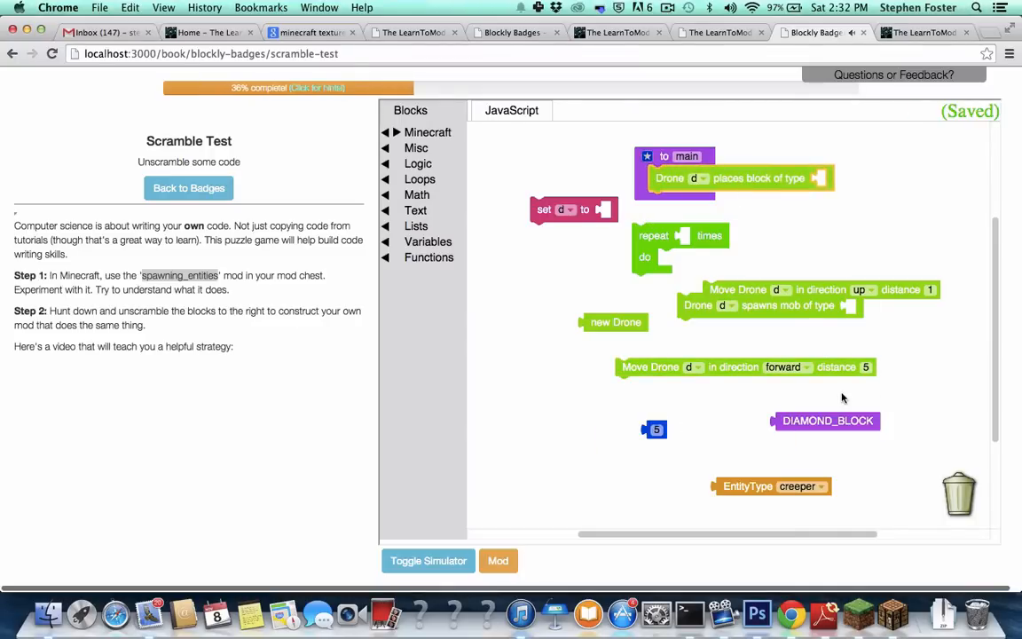
drag(825, 421, 876, 181)
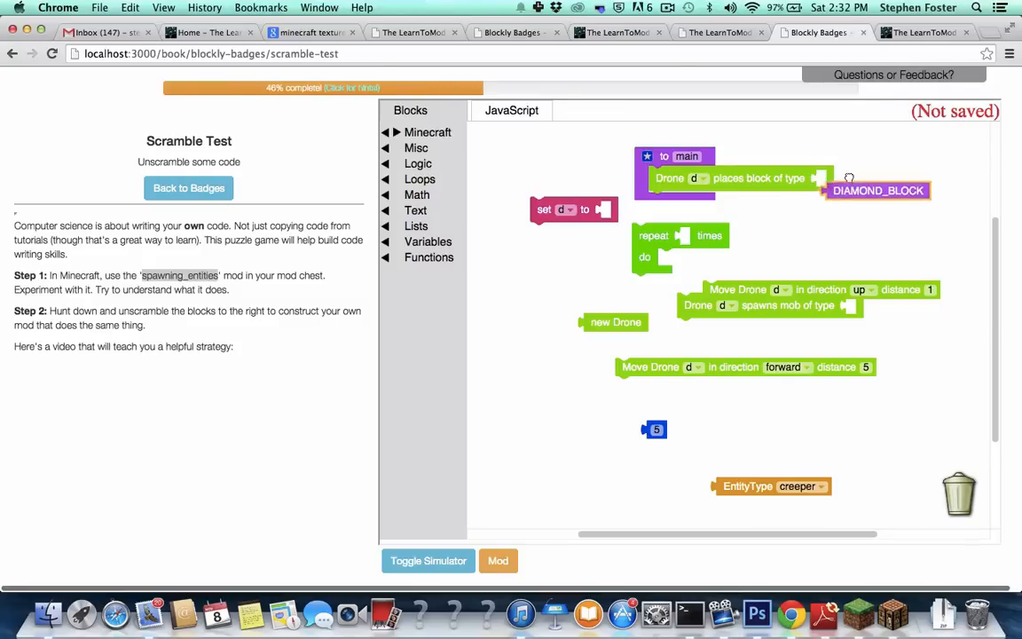
drag(878, 190, 867, 177)
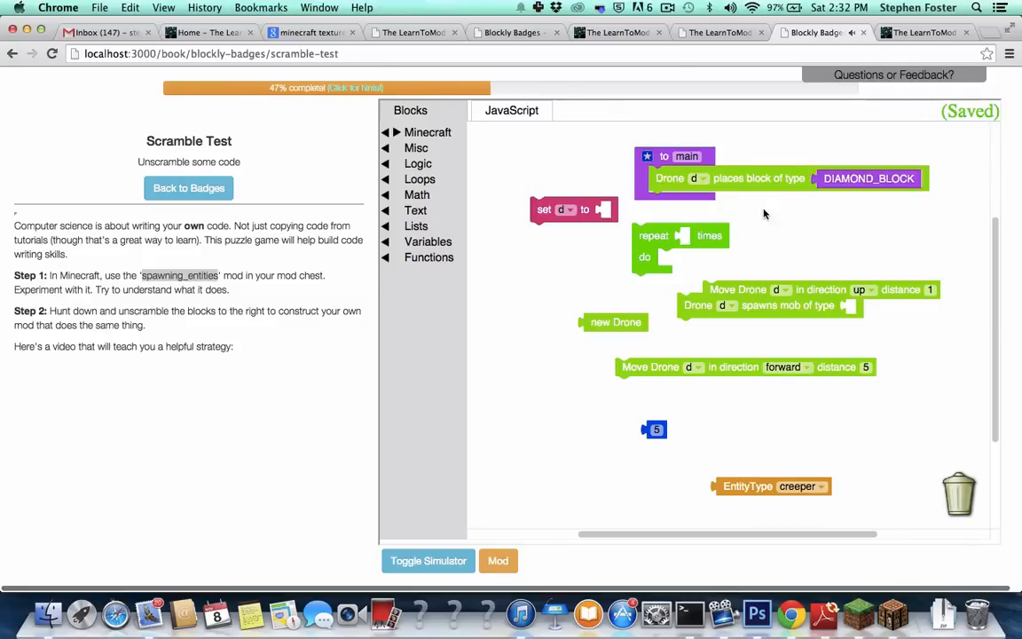
mouse_move(784, 174)
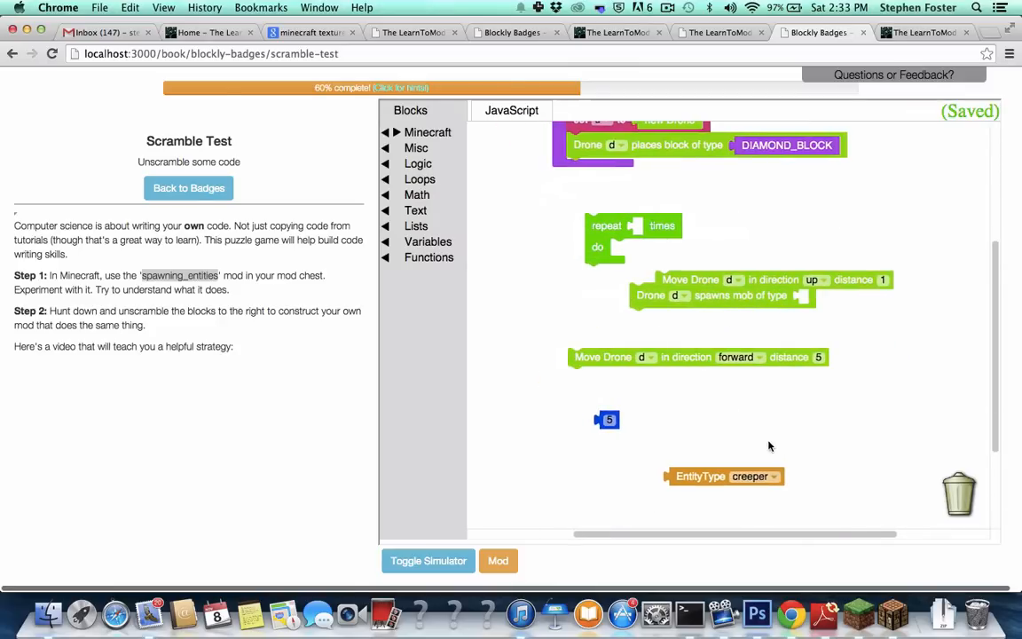
- Attach the 'EntityType creeper' block beside the repeat loop
right_click(606, 225)
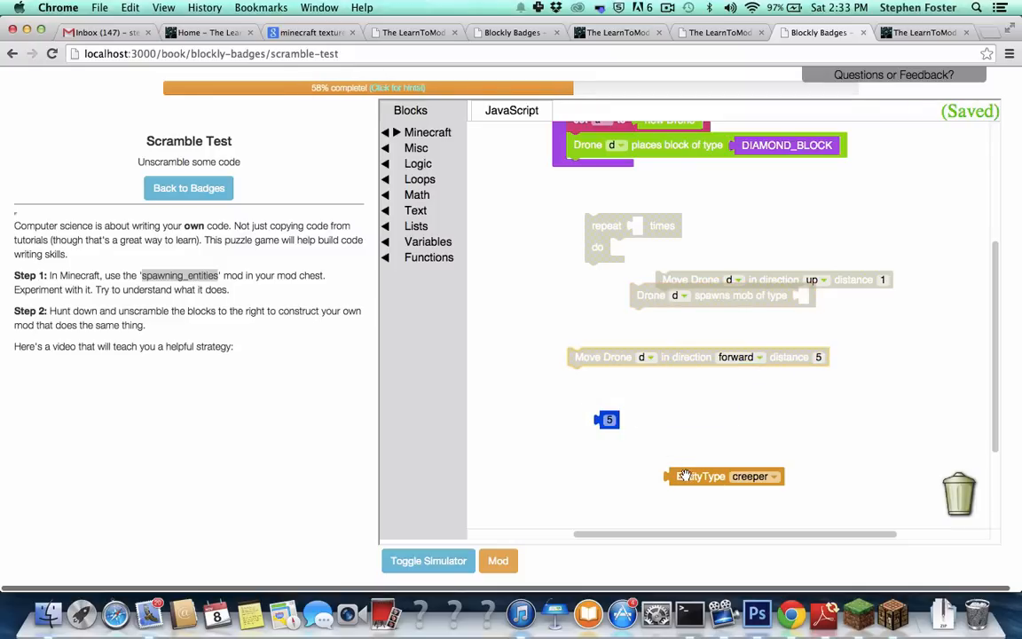
drag(701, 476, 742, 225)
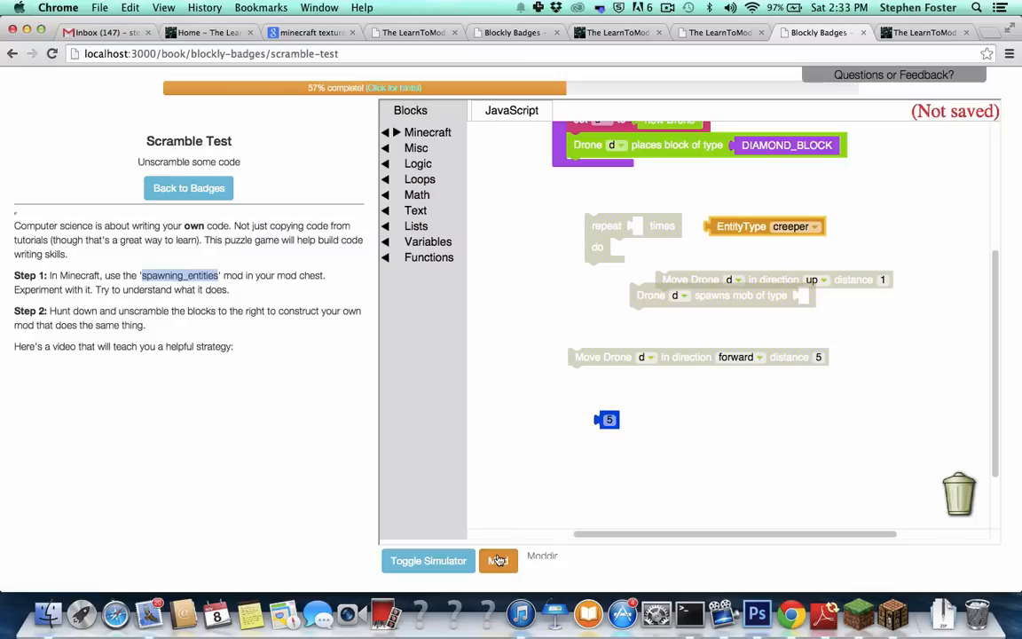
- Send the mod to Minecraft and resume the game with Back to Game
click(496, 561)
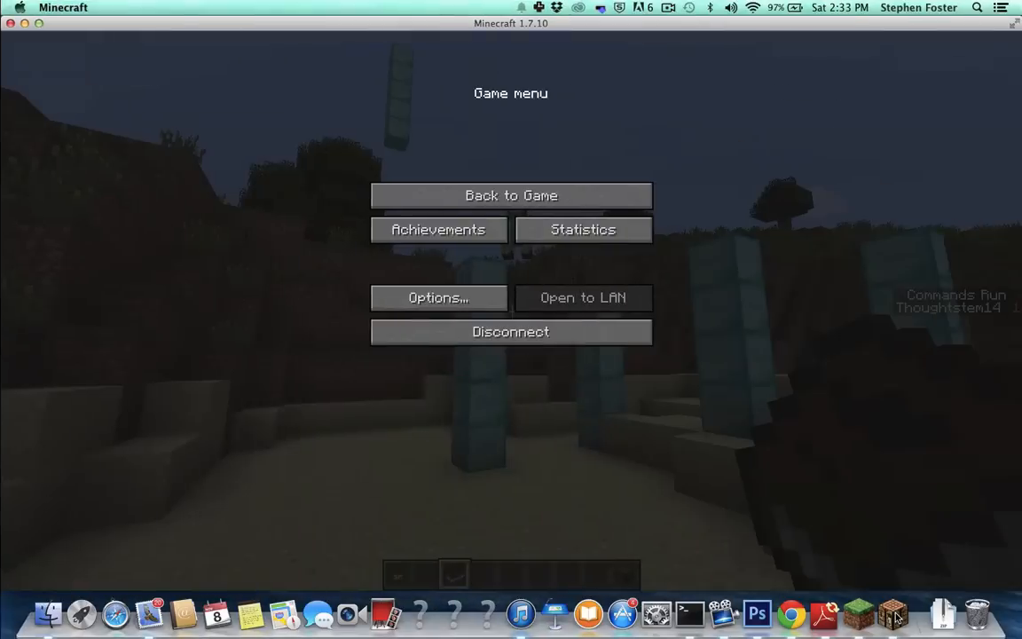
click(510, 195)
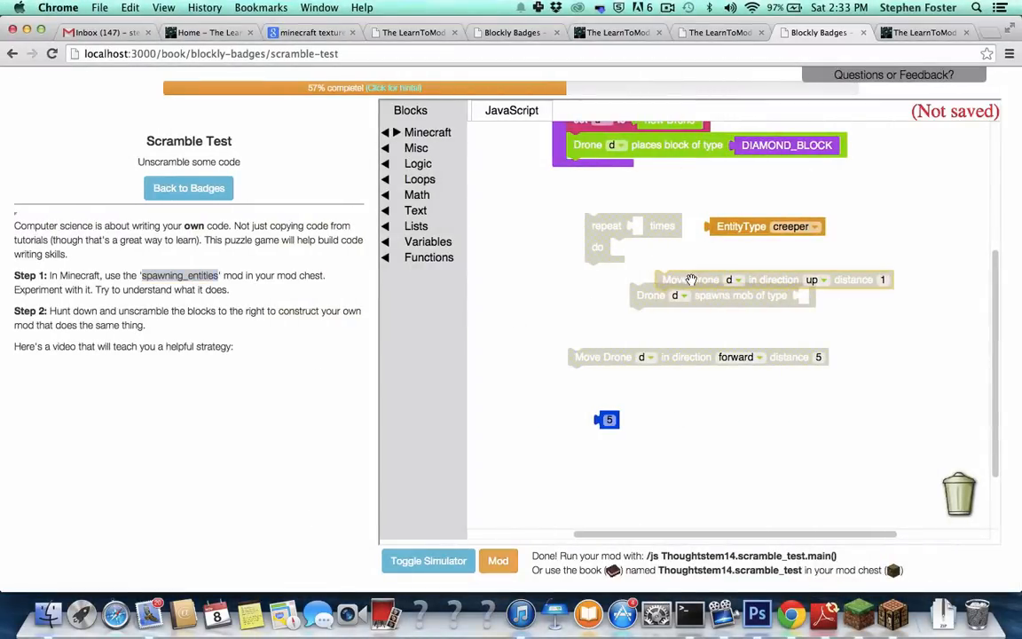
- Enable the 'Move Drone up' block, rebuild the mod and switch to the Minecraft window
right_click(701, 280)
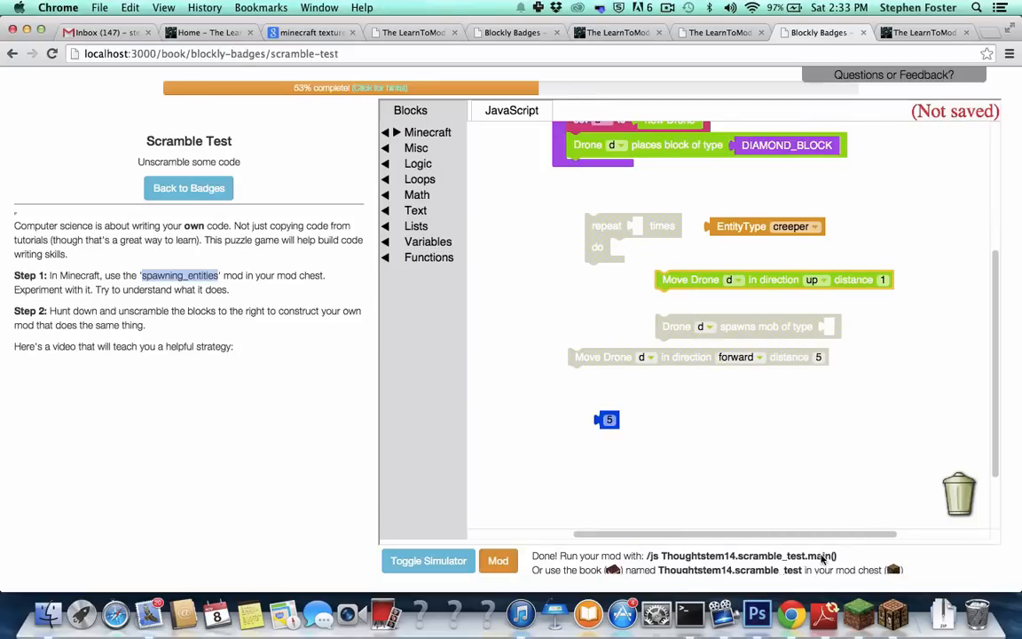
click(497, 560)
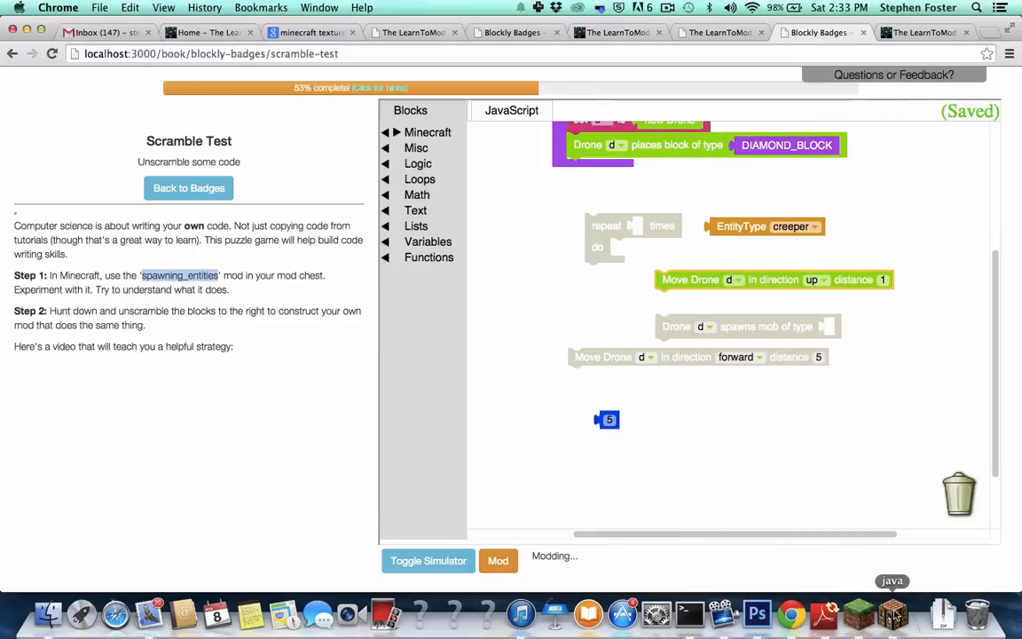
click(497, 561)
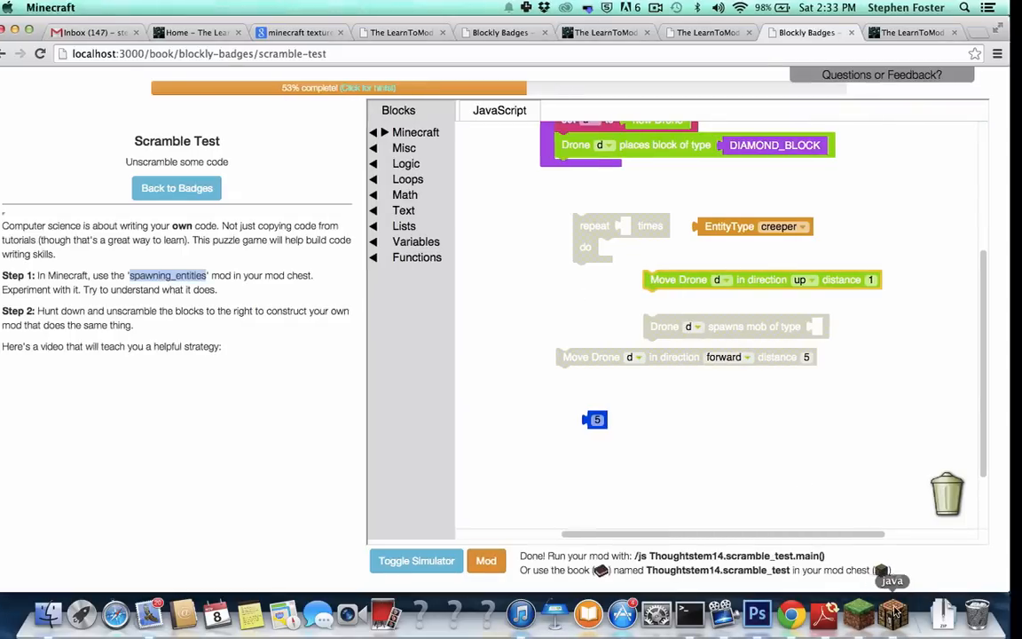
click(892, 614)
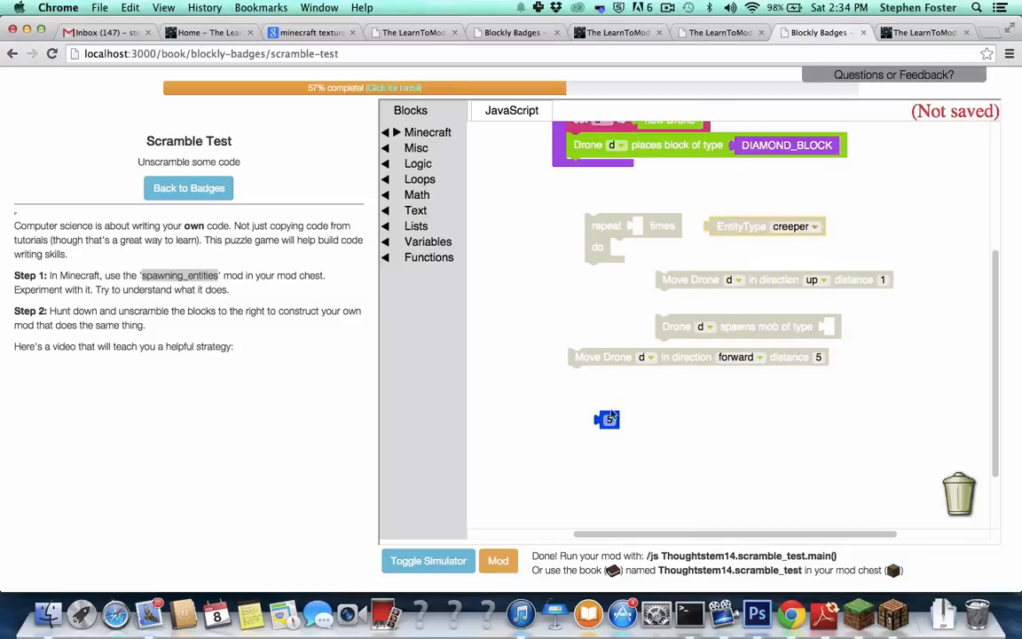
- Disable the 'Move Drone up' block again and resume the Minecraft game
right_click(607, 418)
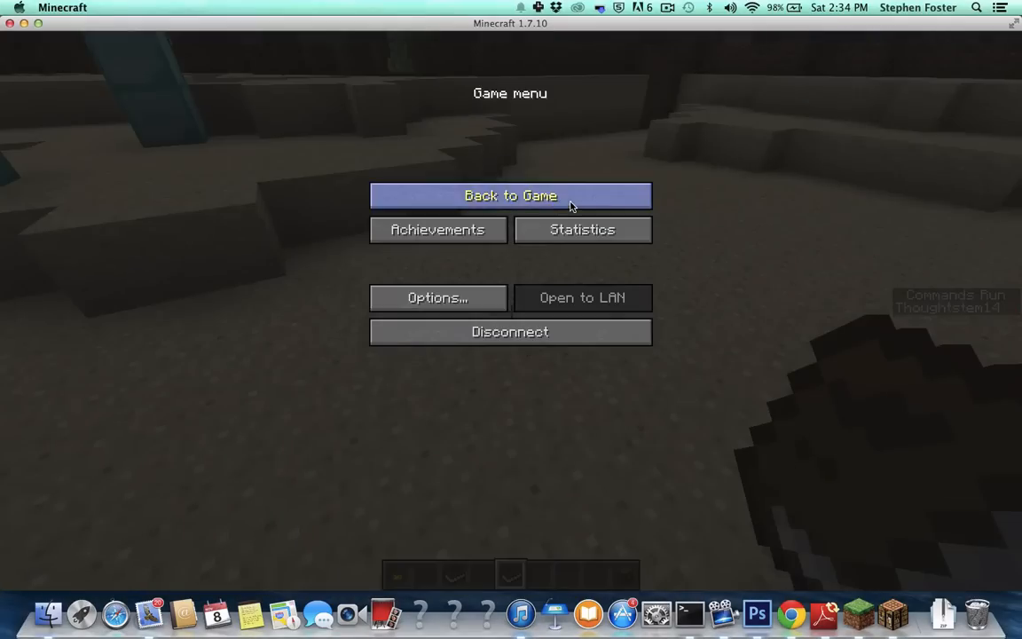
click(511, 195)
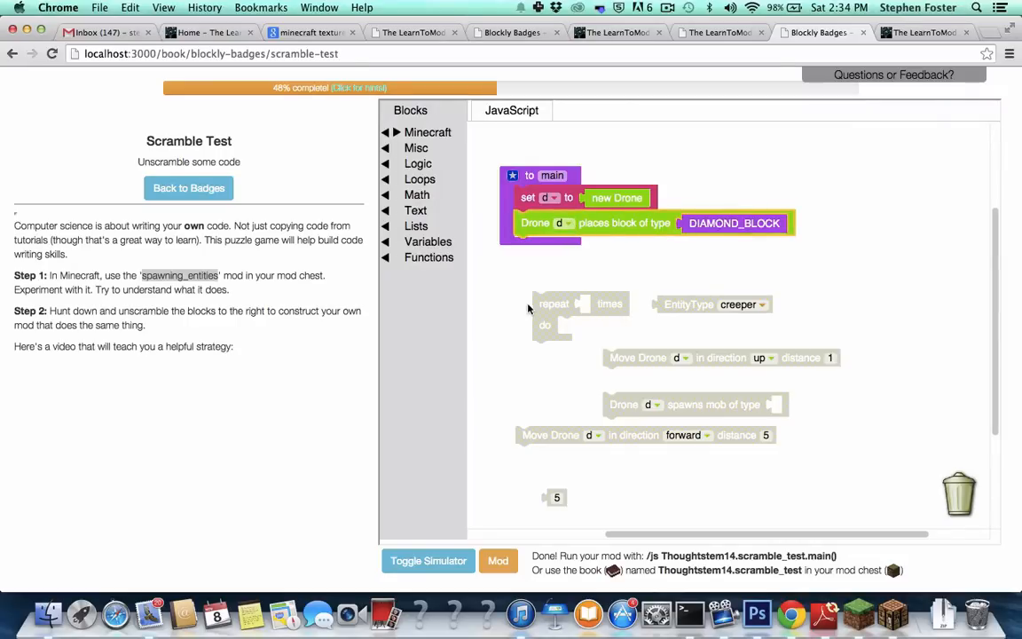
mouse_move(554, 304)
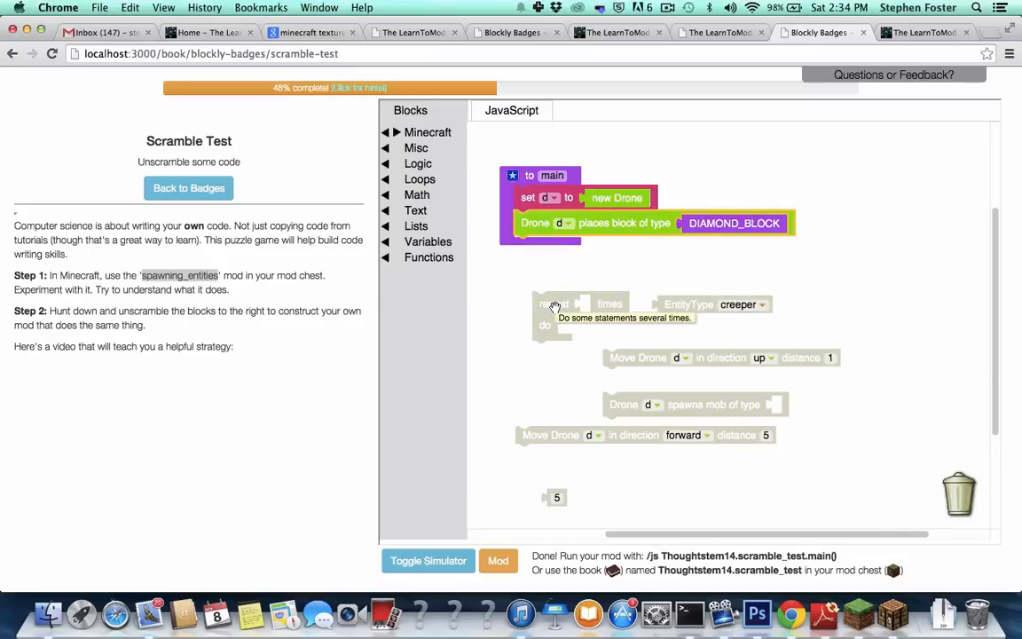
mouse_move(605, 321)
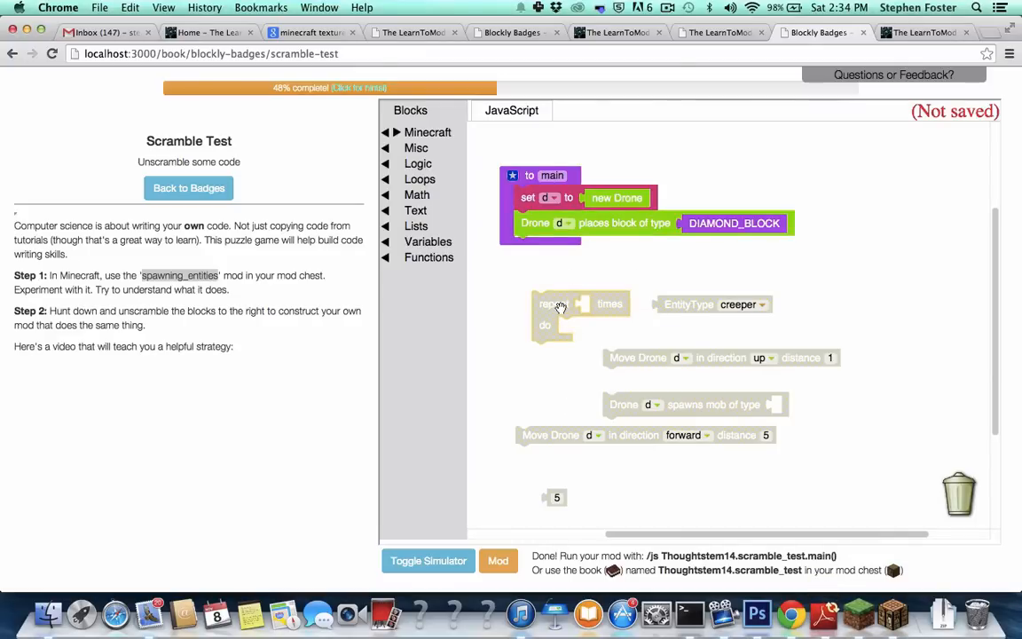
- Wrap an enabled 'repeat 5 times' loop around the DIAMOND_BLOCK placement inside main
right_click(553, 303)
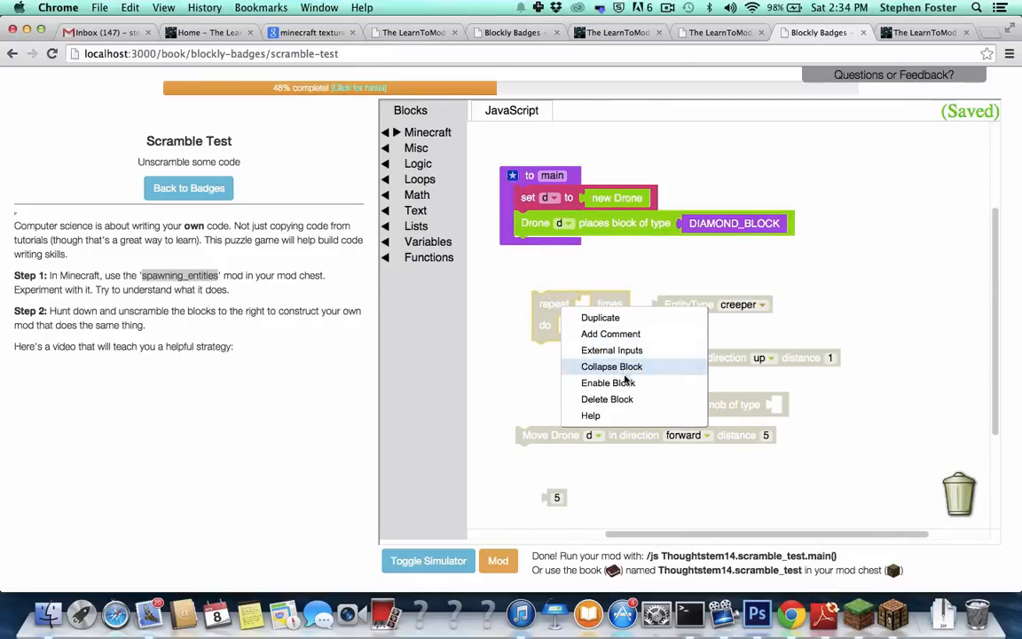
click(610, 366)
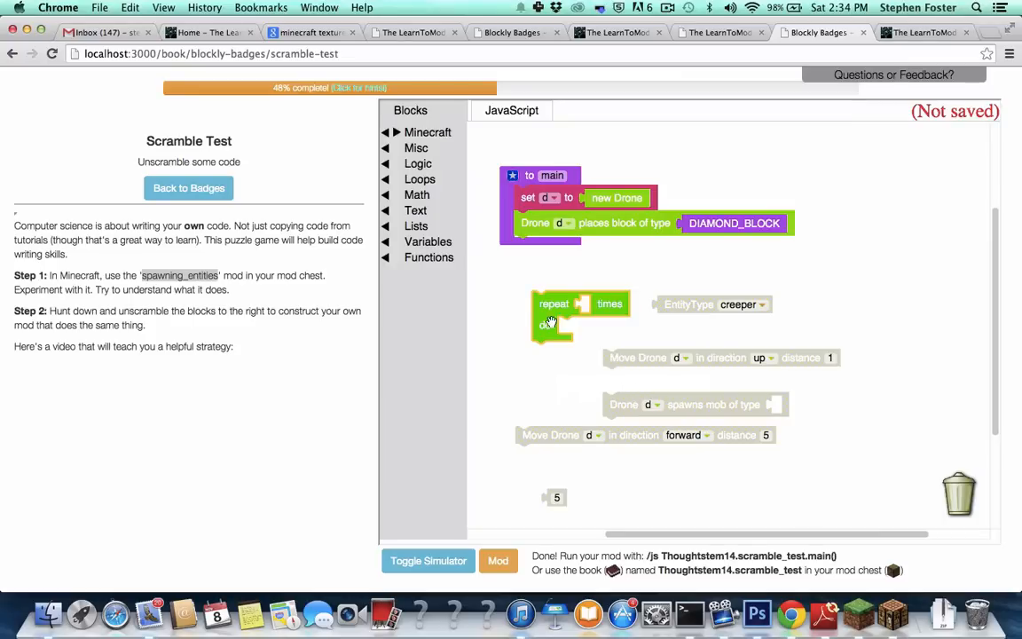
drag(550, 316, 528, 231)
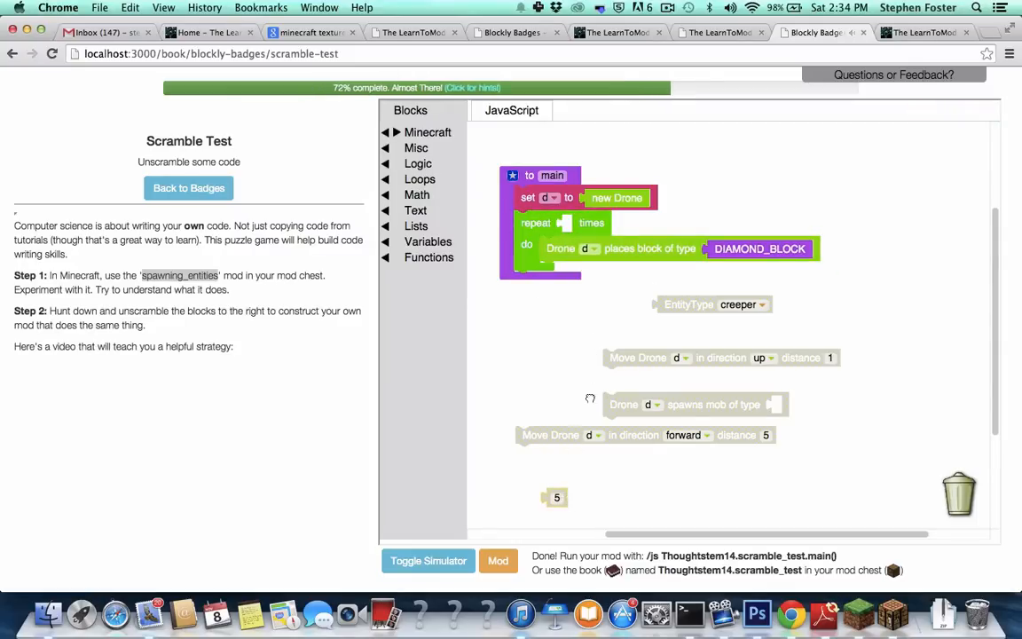
drag(553, 497, 585, 223)
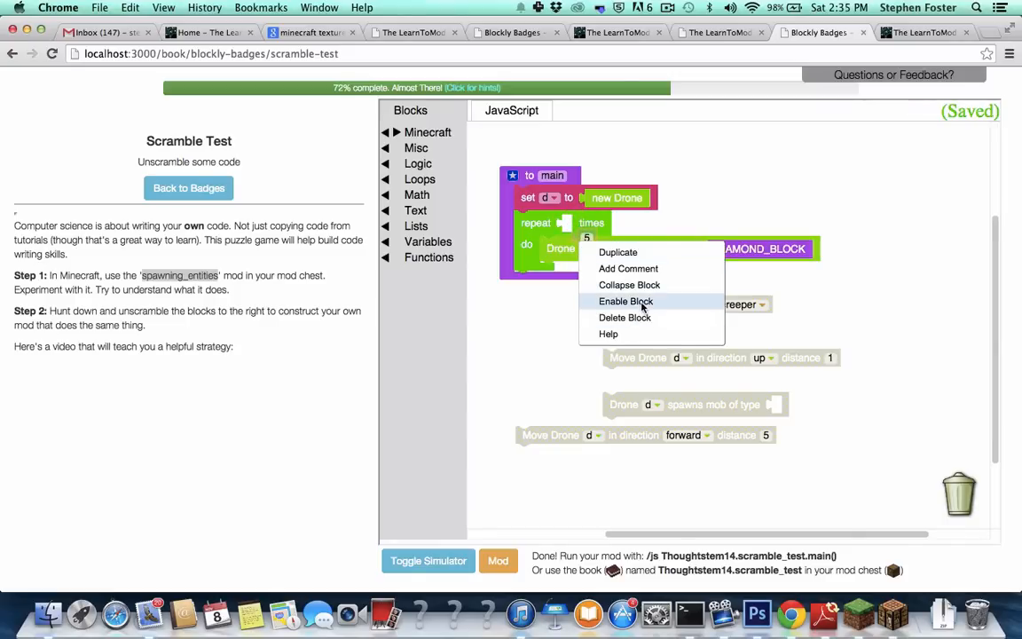
click(624, 301)
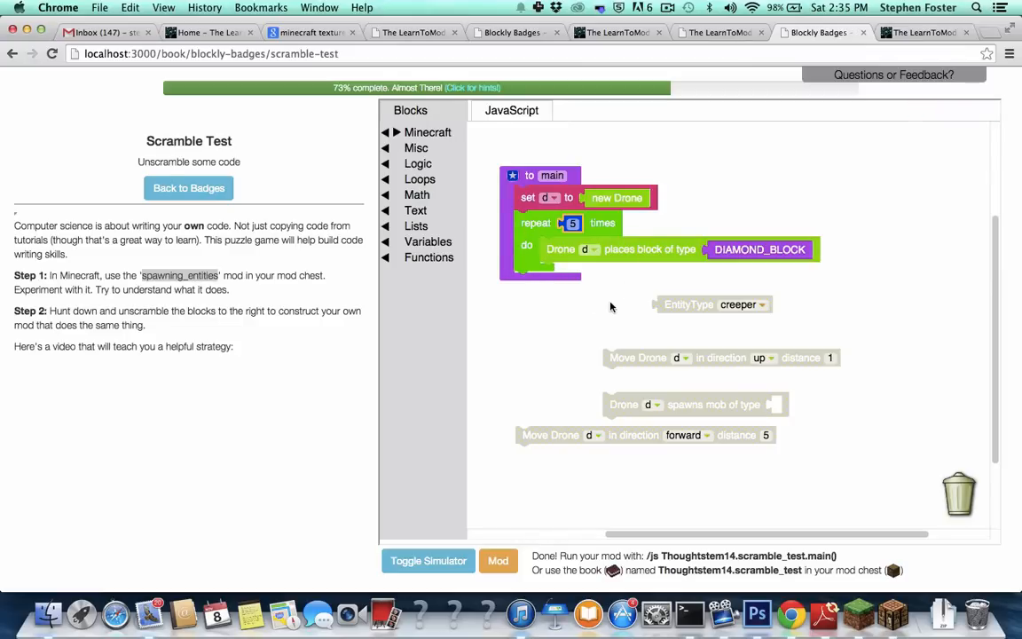
mouse_move(527, 459)
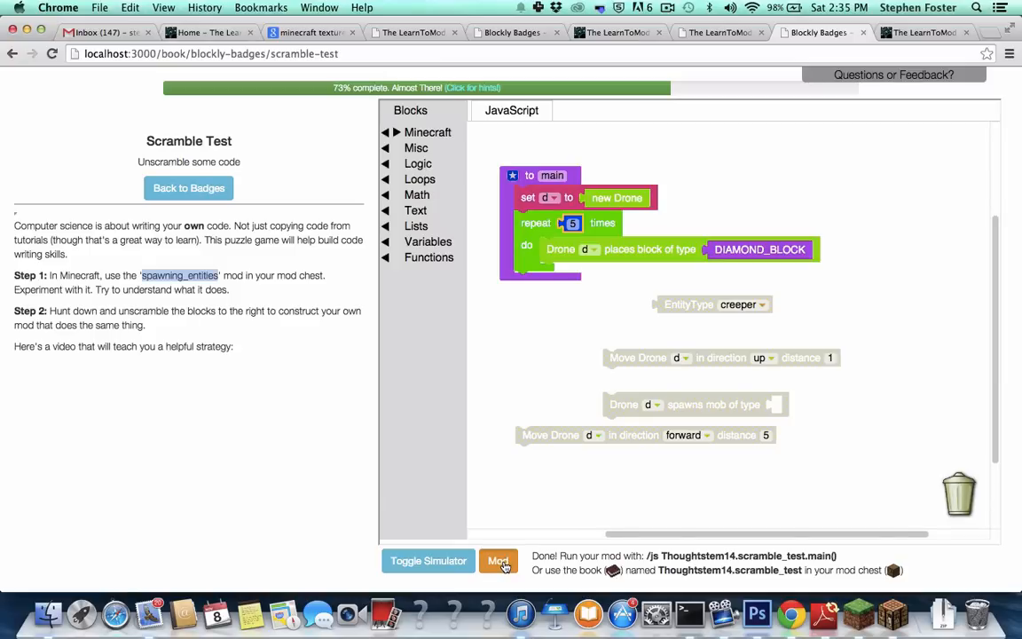
- Rebuild the repeat-5 diamond mod and resume the Minecraft game
click(497, 560)
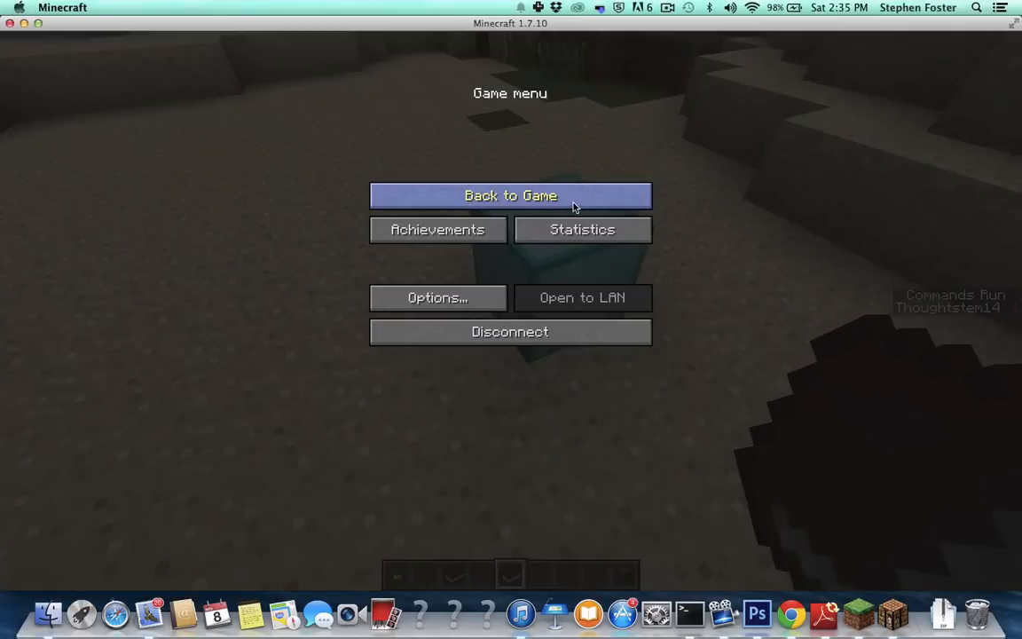
click(511, 195)
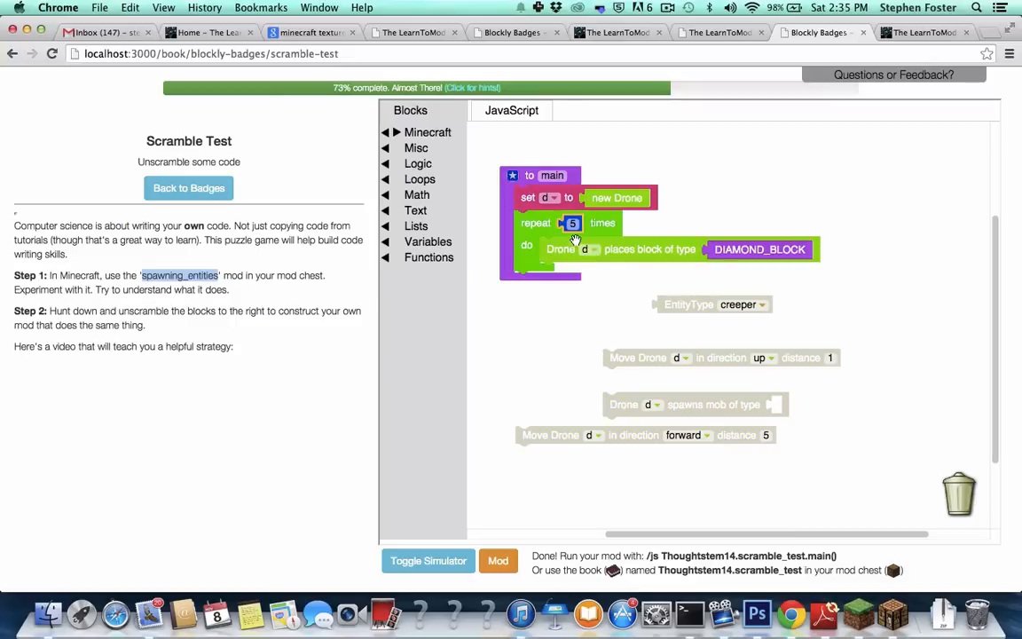
mouse_move(664, 262)
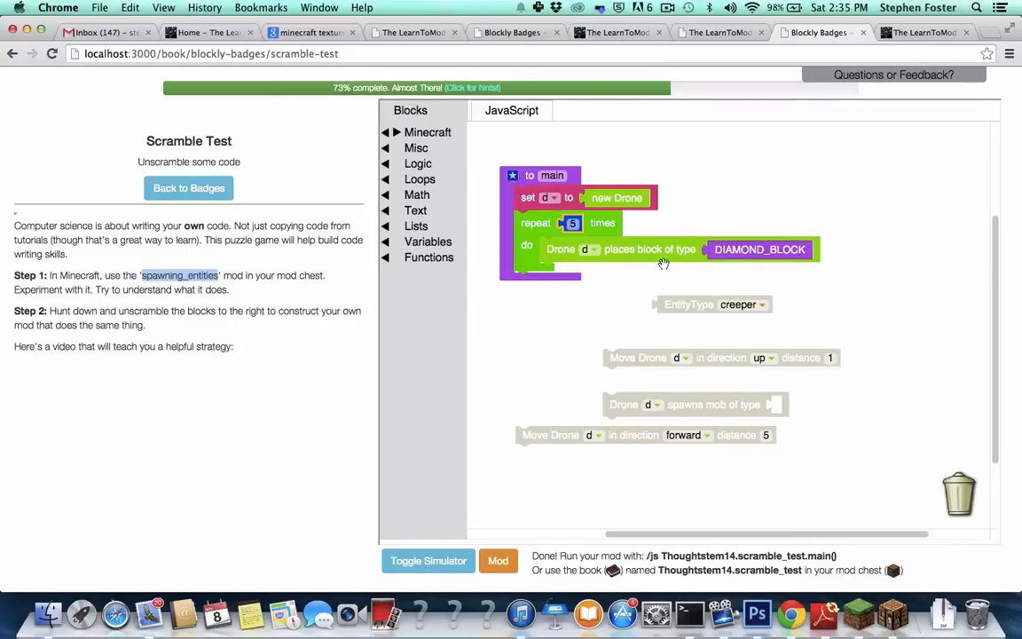
mouse_move(617, 298)
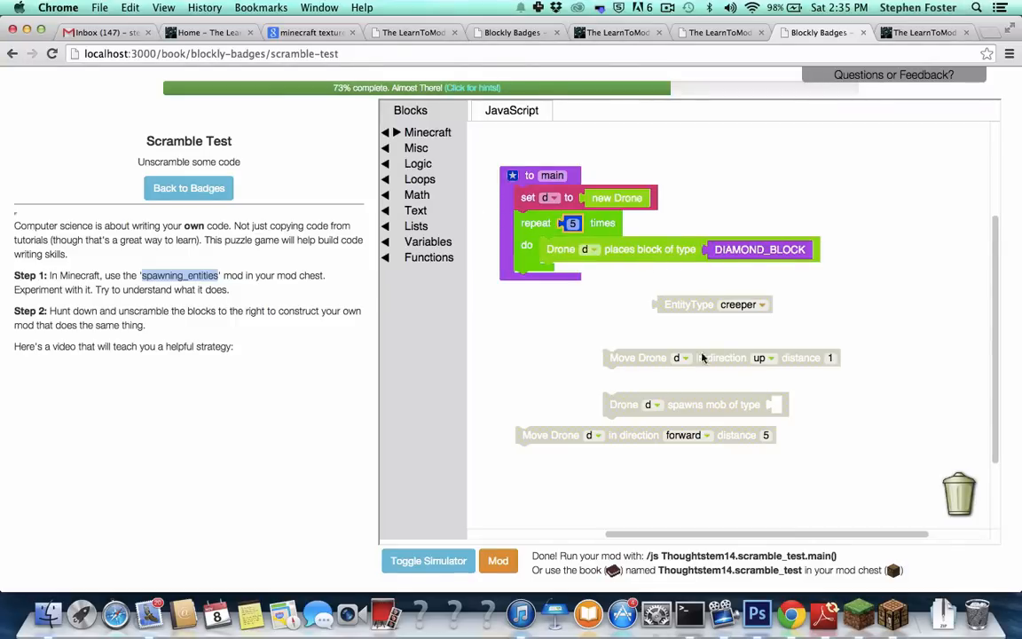
- Place an enabled 'Move Drone up 1' step inside the loop after the diamond placement
drag(724, 358, 699, 341)
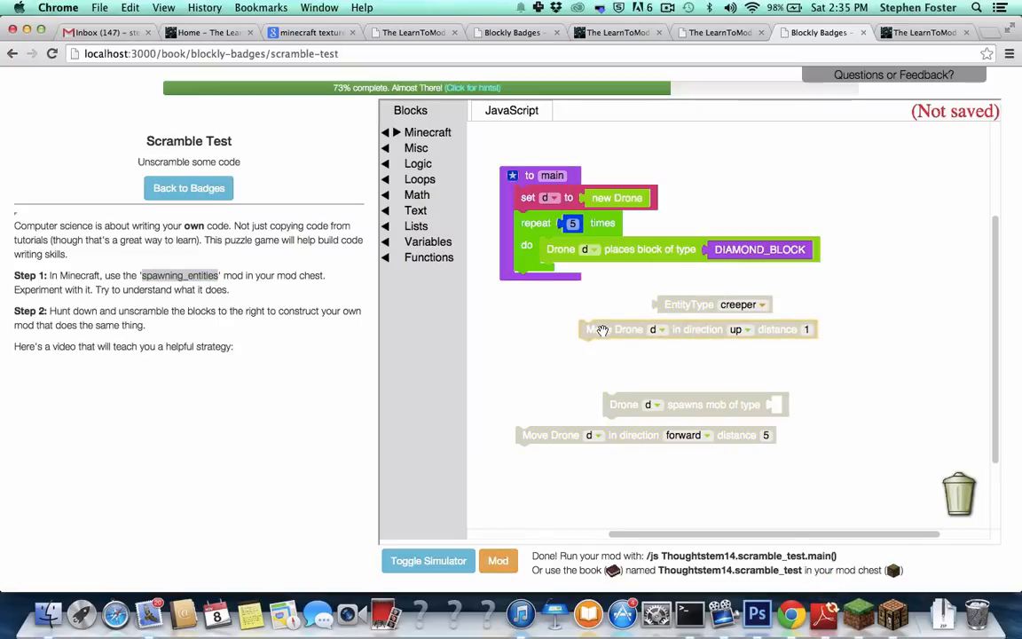
right_click(612, 328)
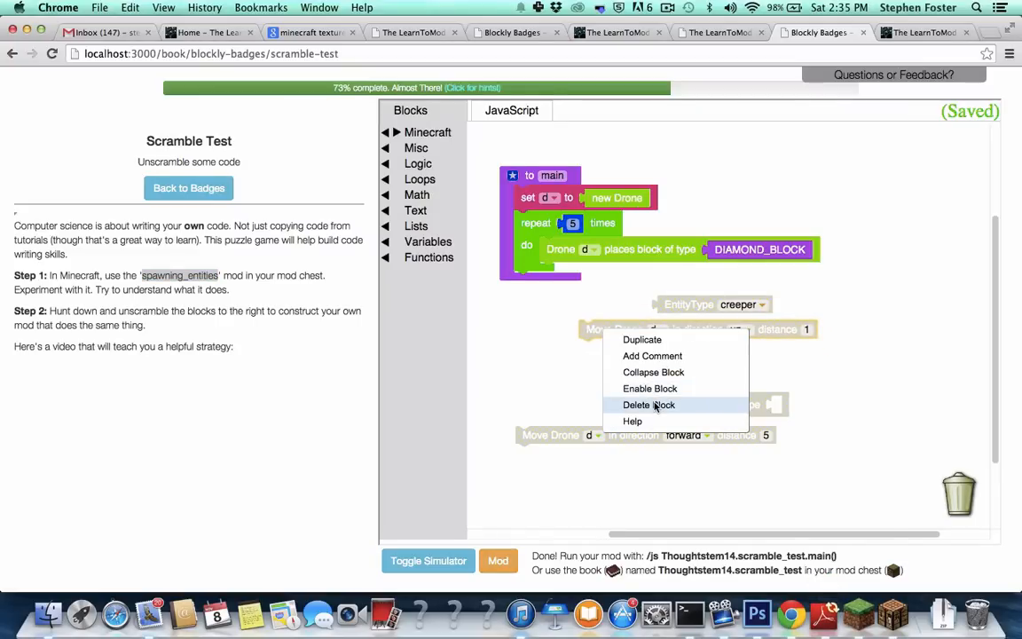
click(650, 404)
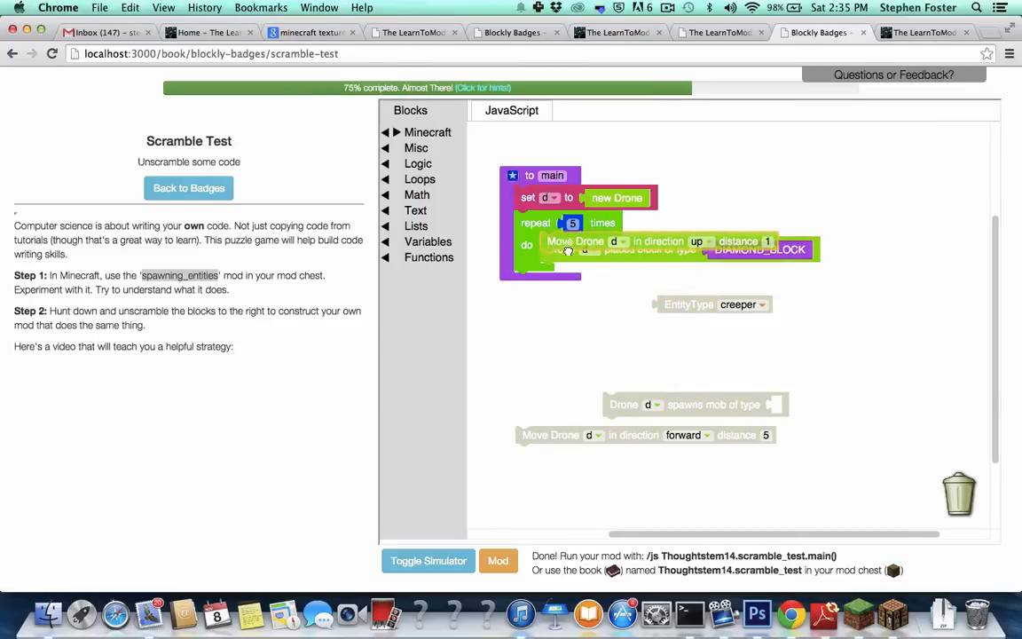
drag(568, 248, 564, 270)
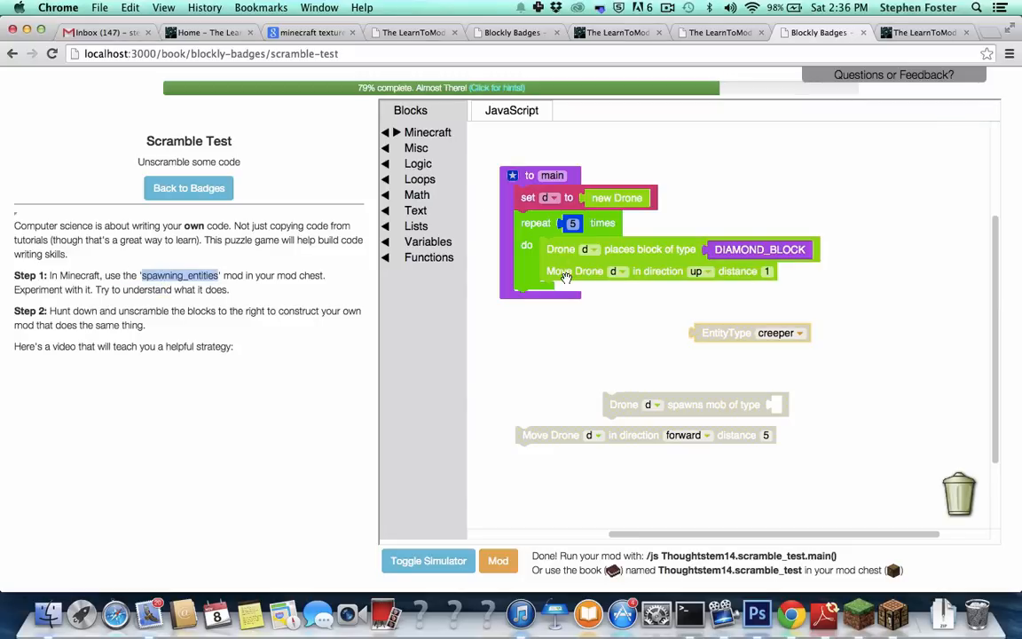
mouse_move(587, 277)
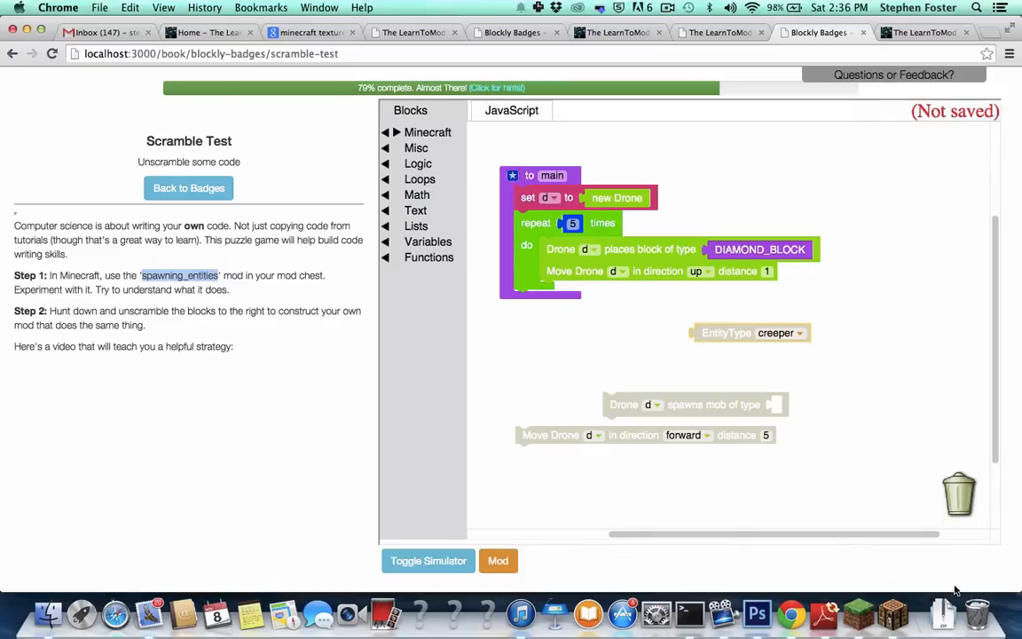
- Switch to Minecraft and resume the world to test the tower-building mod
click(497, 560)
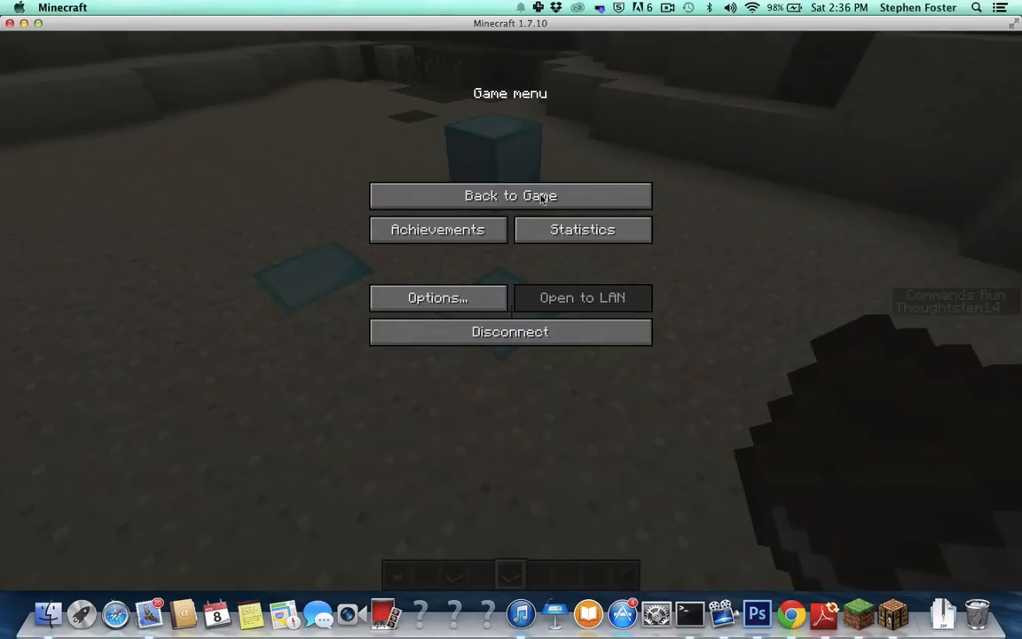
click(511, 195)
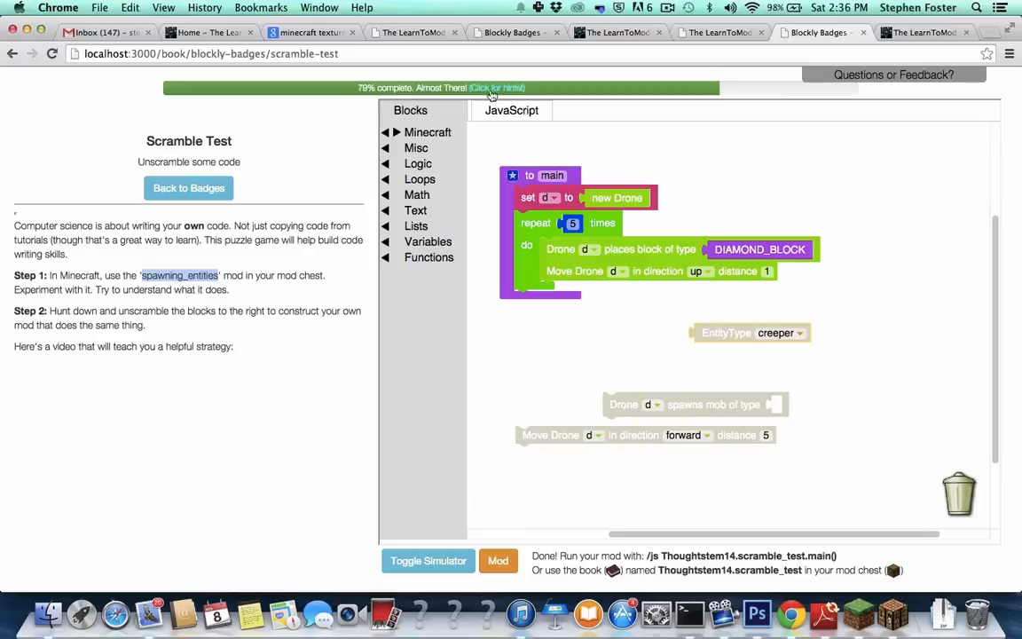
mouse_move(674, 197)
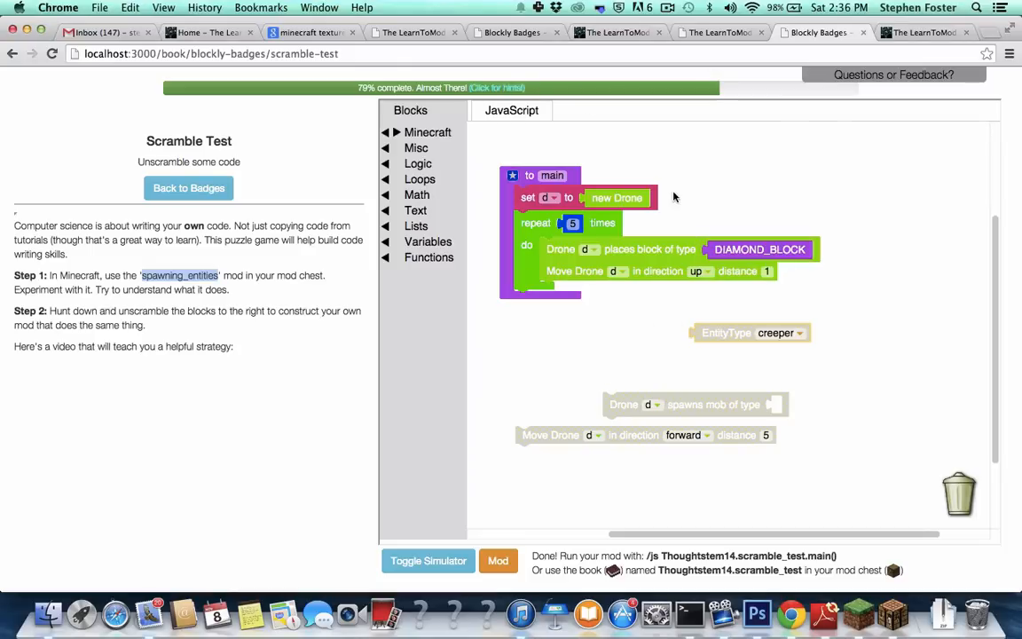
mouse_move(647, 333)
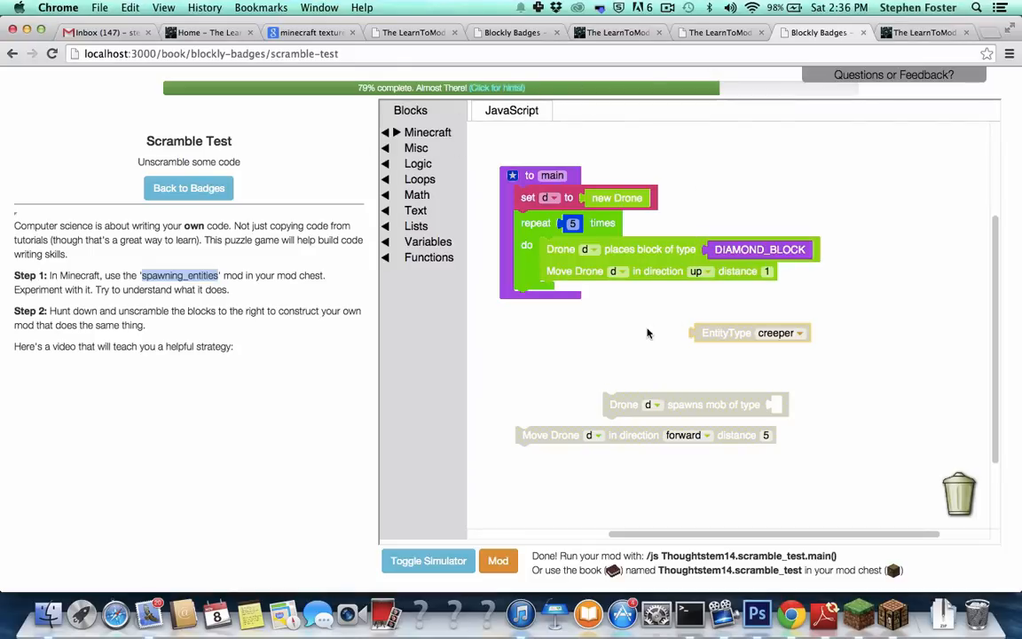
mouse_move(688, 412)
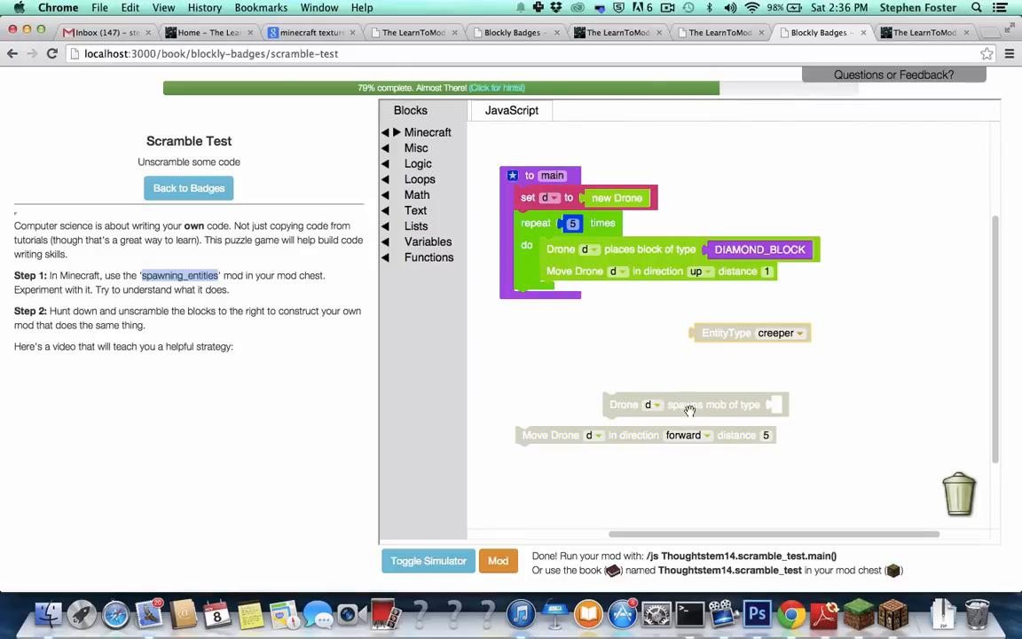
mouse_move(614, 273)
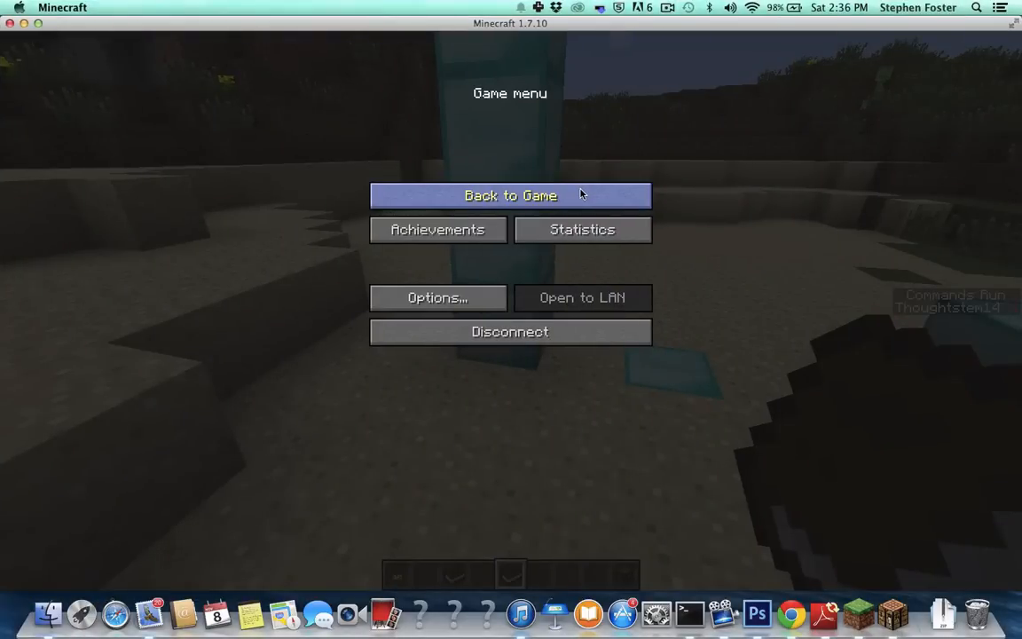
- Resume the world to view the diamond tower with the creeper, then leave via Escape
click(510, 196)
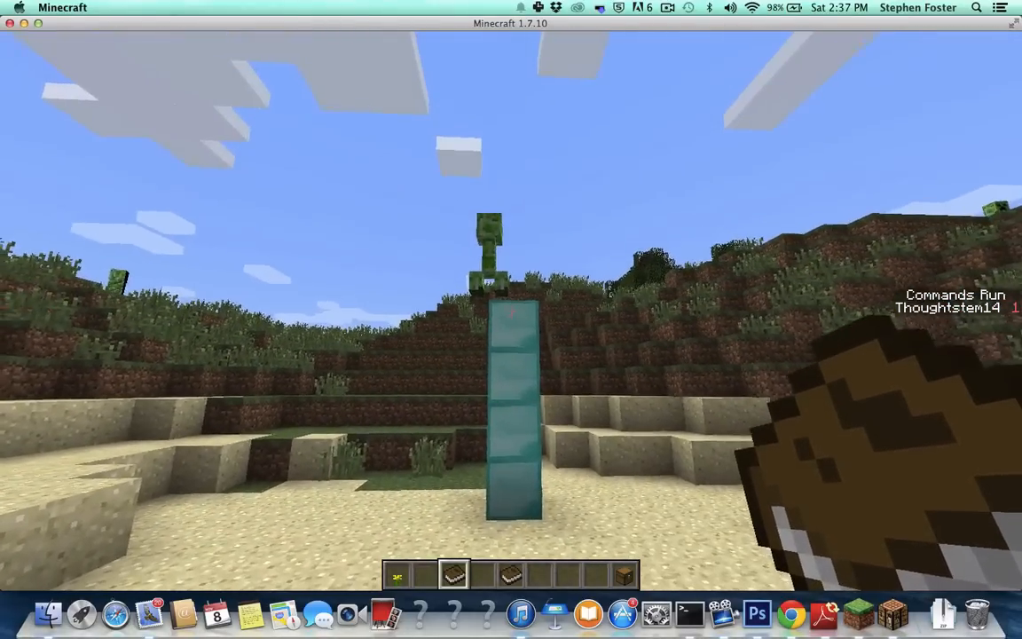
key(Escape)
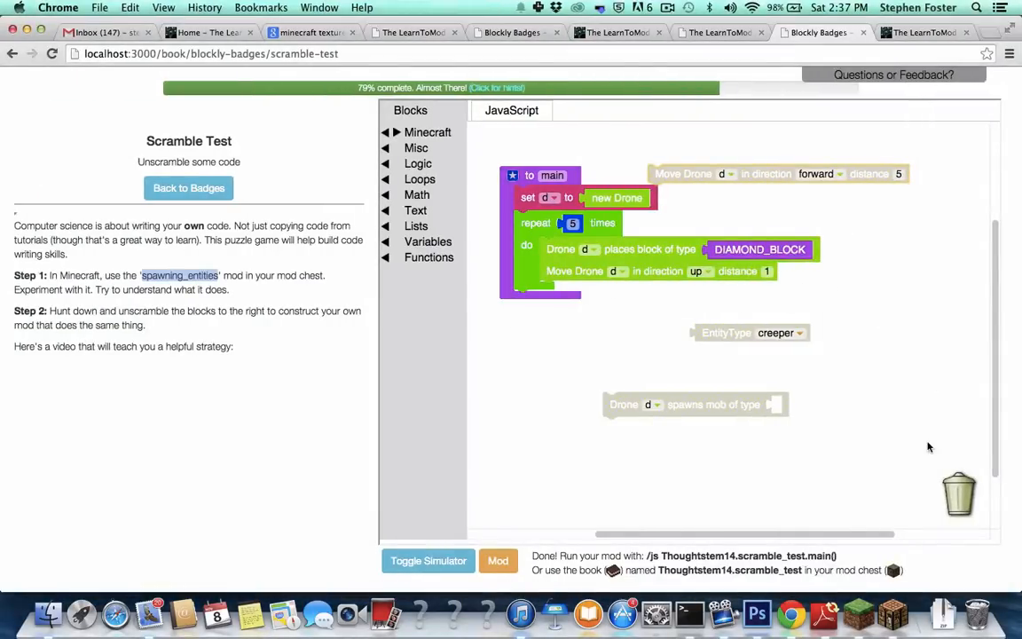
mouse_move(862, 216)
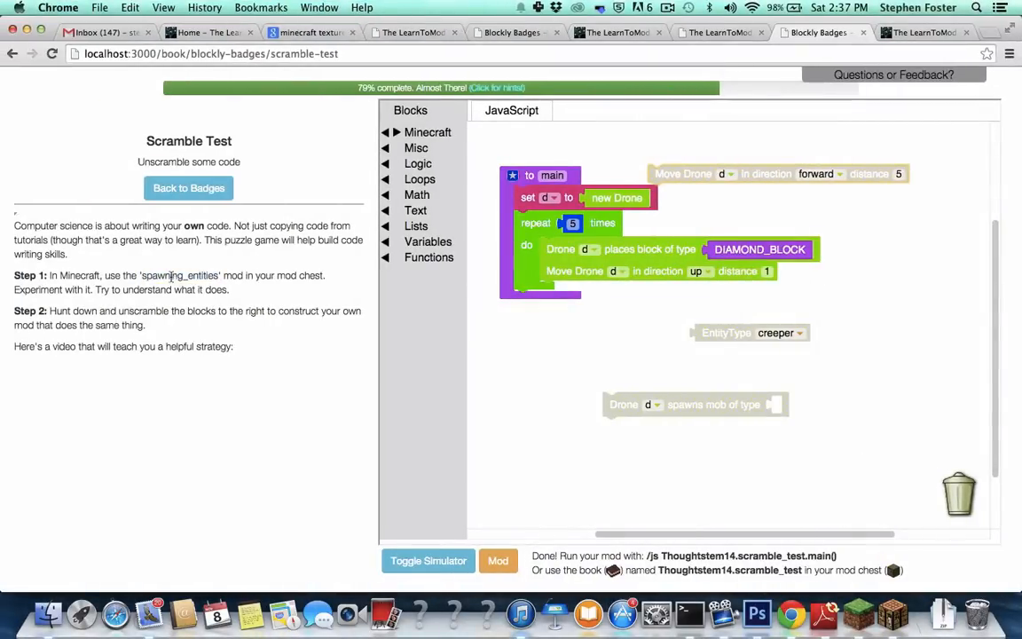
- Chain 'Move Drone forward 5', the repeat loop and 'spawns mob creeper' inside main
double_click(179, 275)
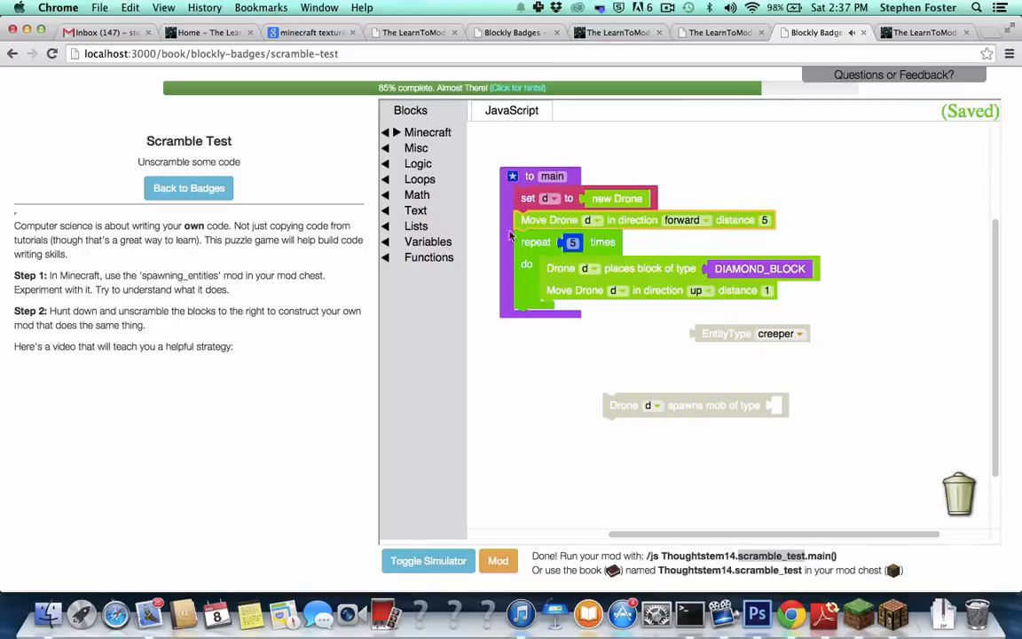
mouse_move(559, 316)
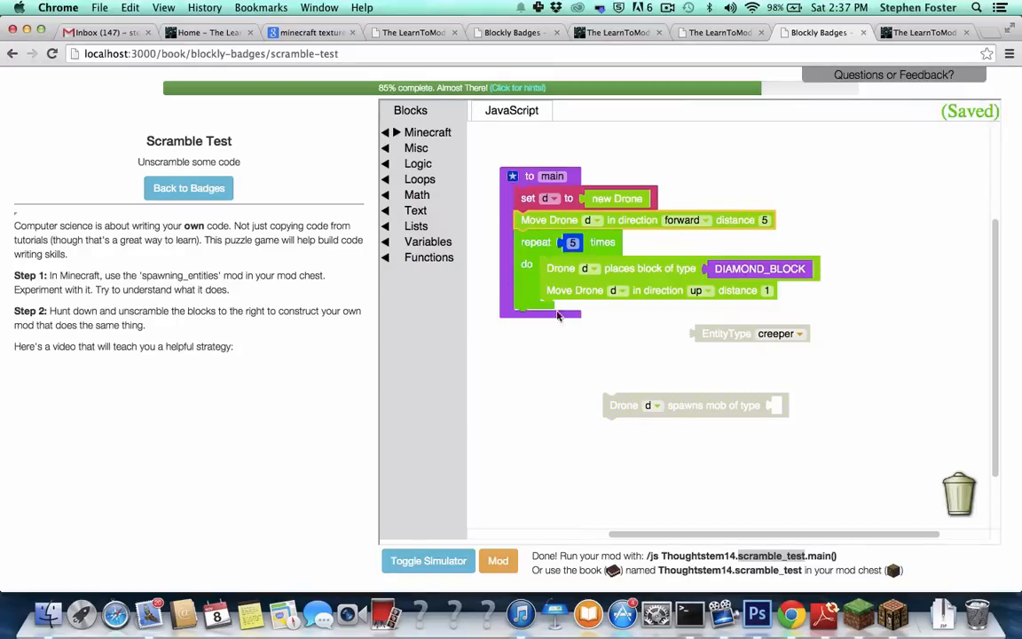
right_click(696, 404)
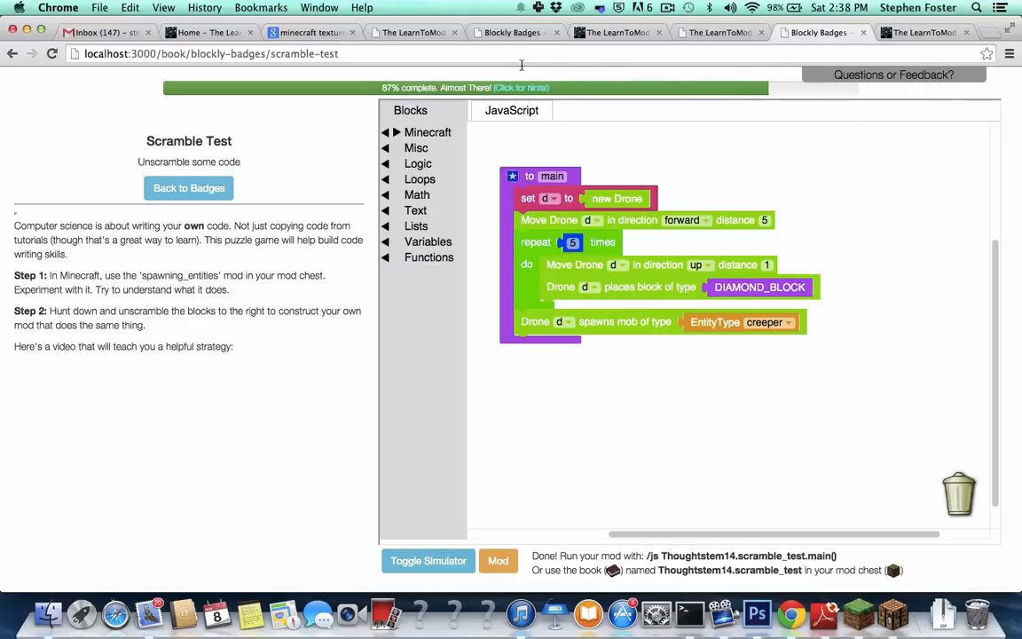
mouse_move(611, 265)
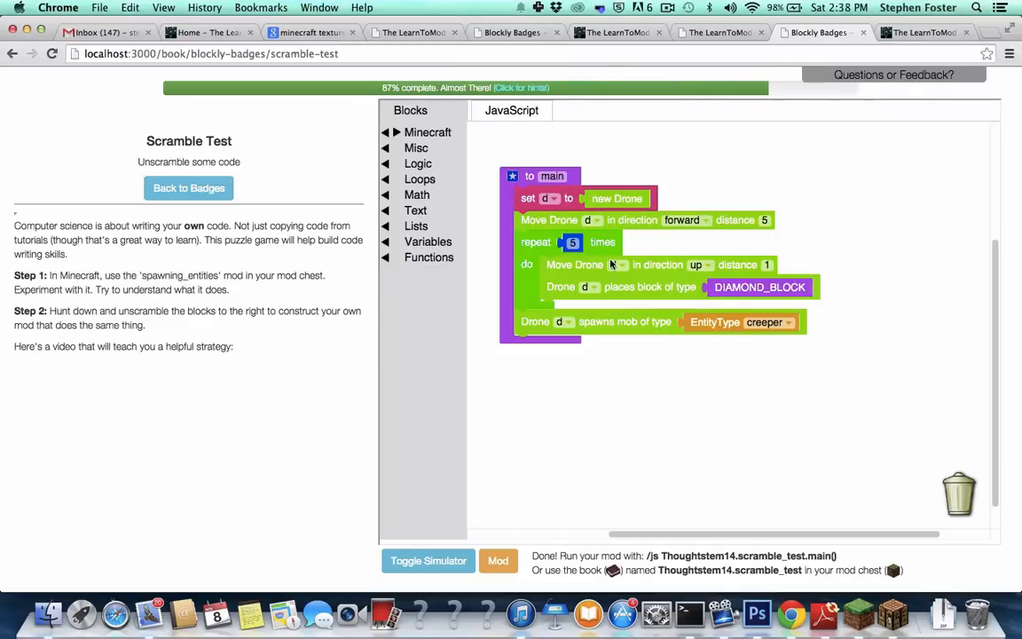
mouse_move(596, 252)
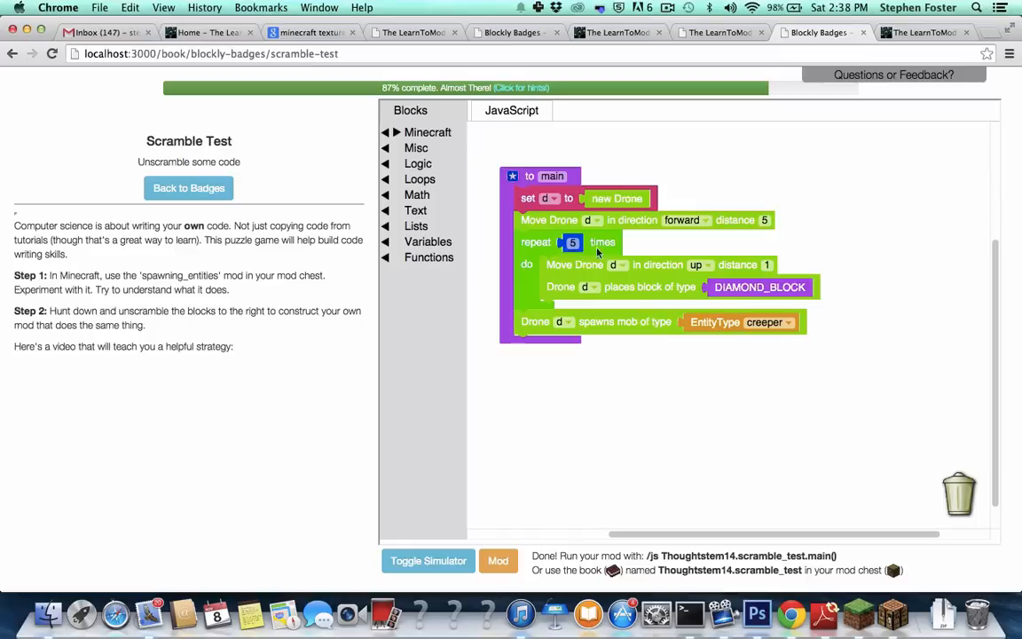
mouse_move(665, 320)
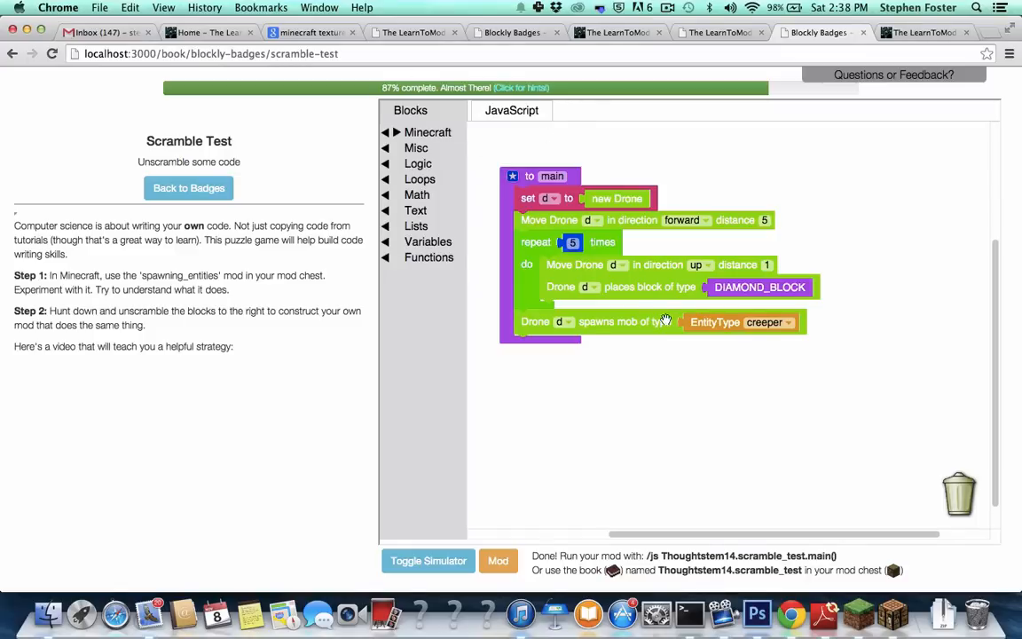
mouse_move(631, 293)
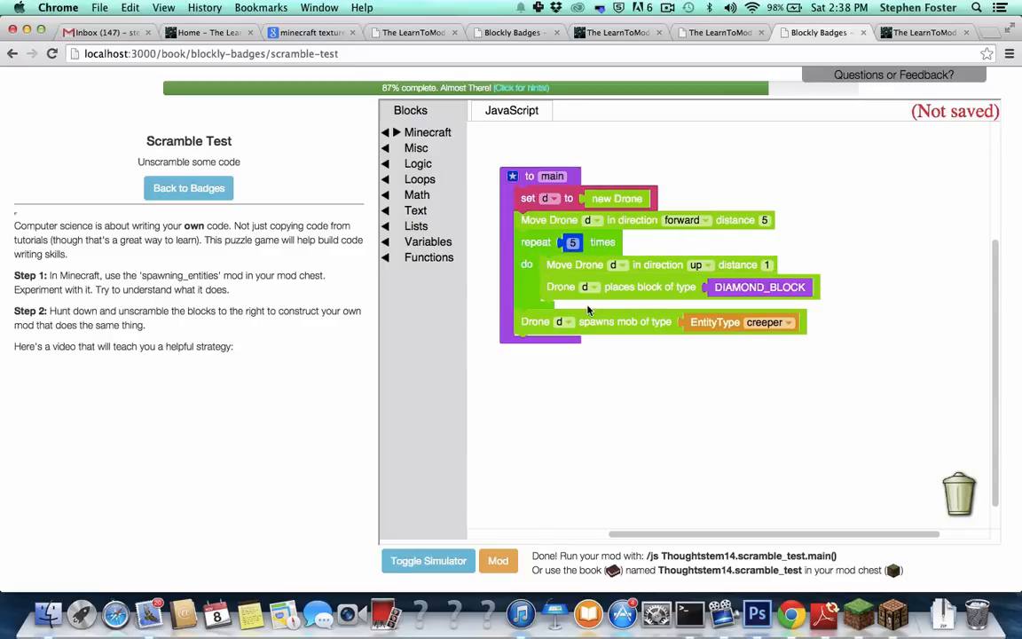
double_click(179, 275)
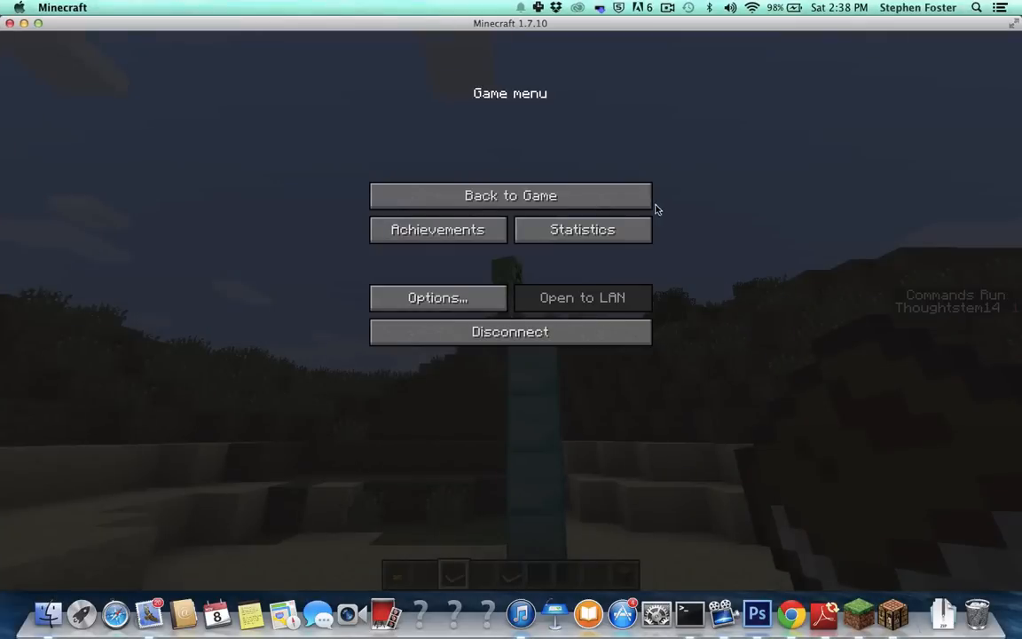
click(511, 195)
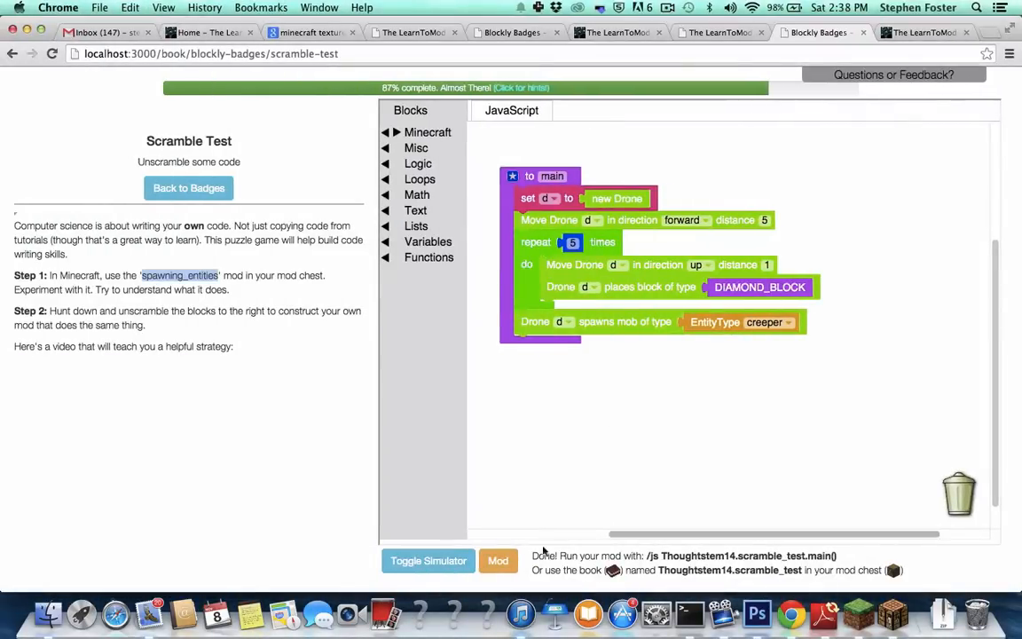
- Switch to Minecraft and resume the world to try the updated mod
click(496, 560)
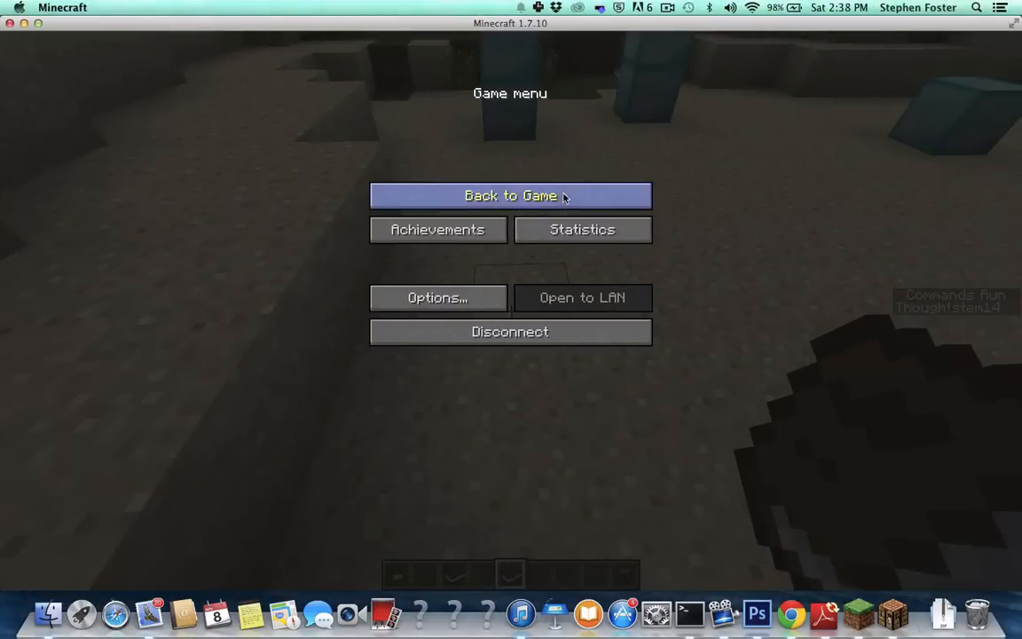
click(510, 195)
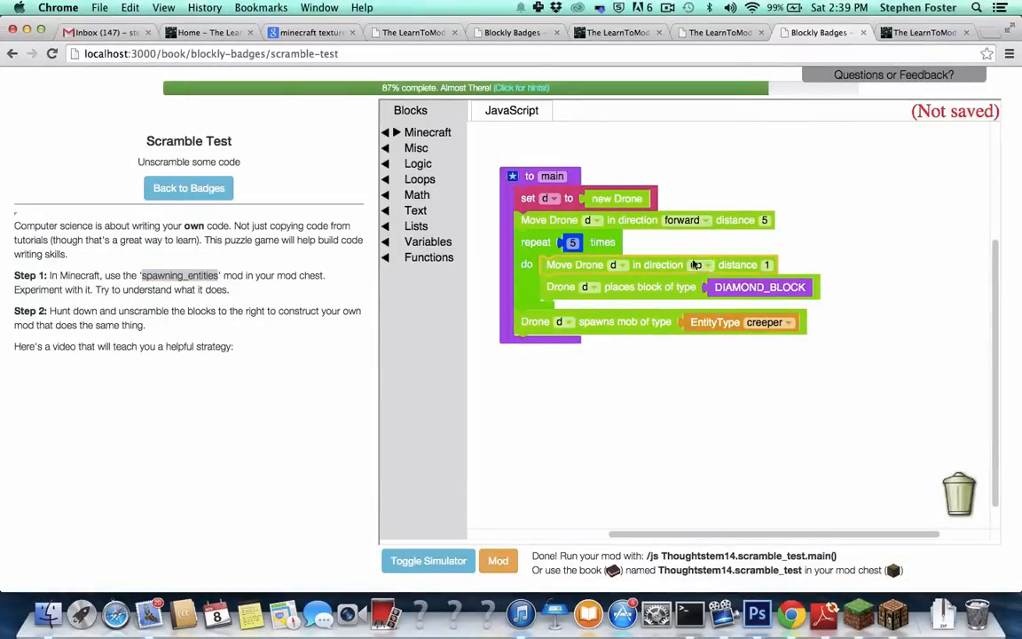
- Place the DIAMOND_BLOCK block above 'Move Drone up 1' inside the loop, reaching 100%
click(699, 265)
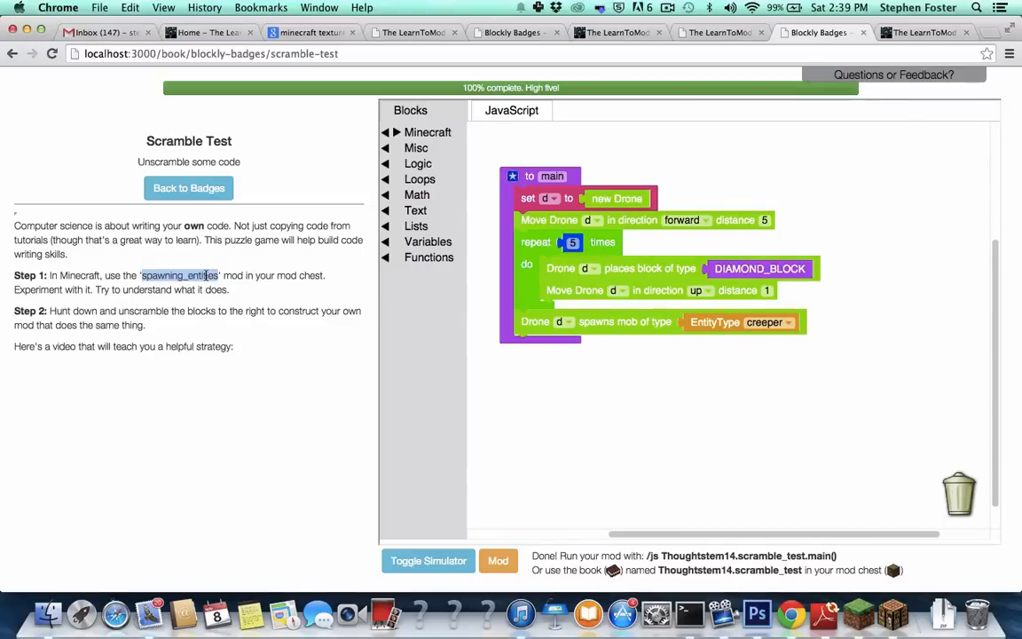
mouse_move(280, 411)
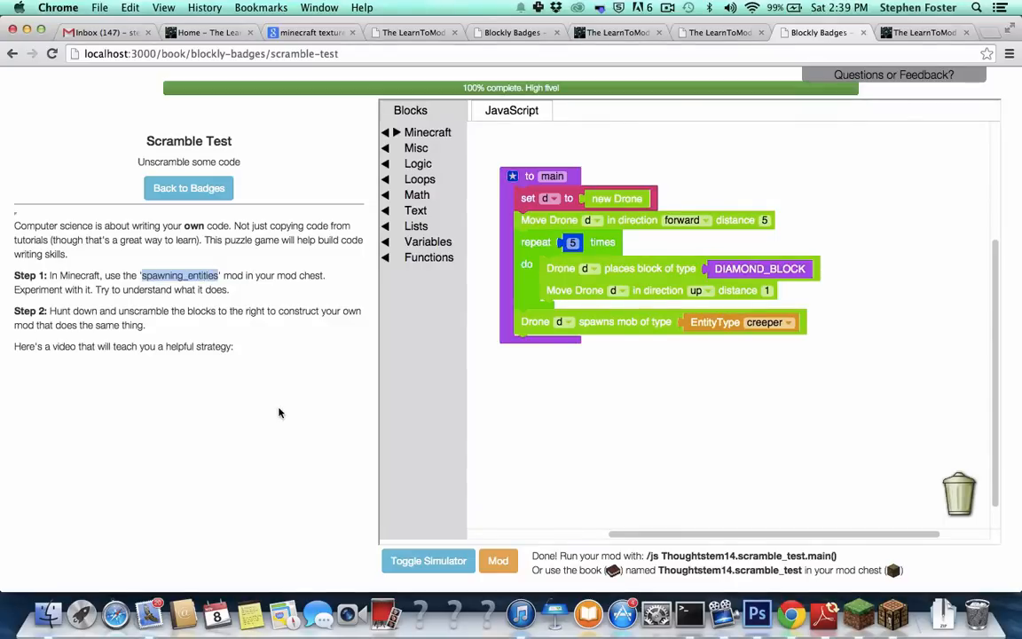
mouse_move(505, 170)
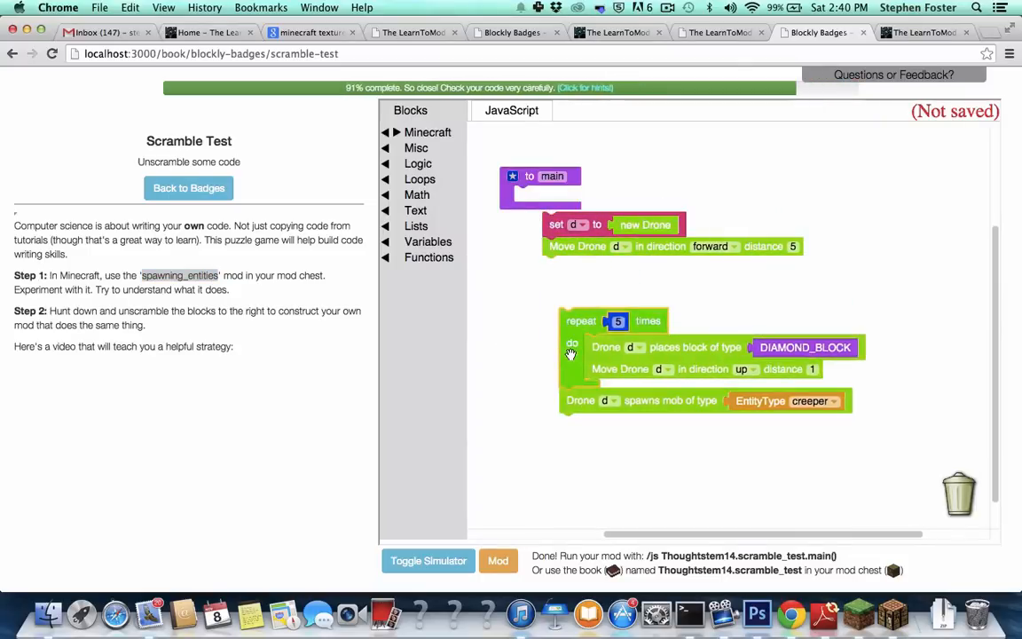
- Disable the detached repeat loop and the creeper spawn block
right_click(571, 346)
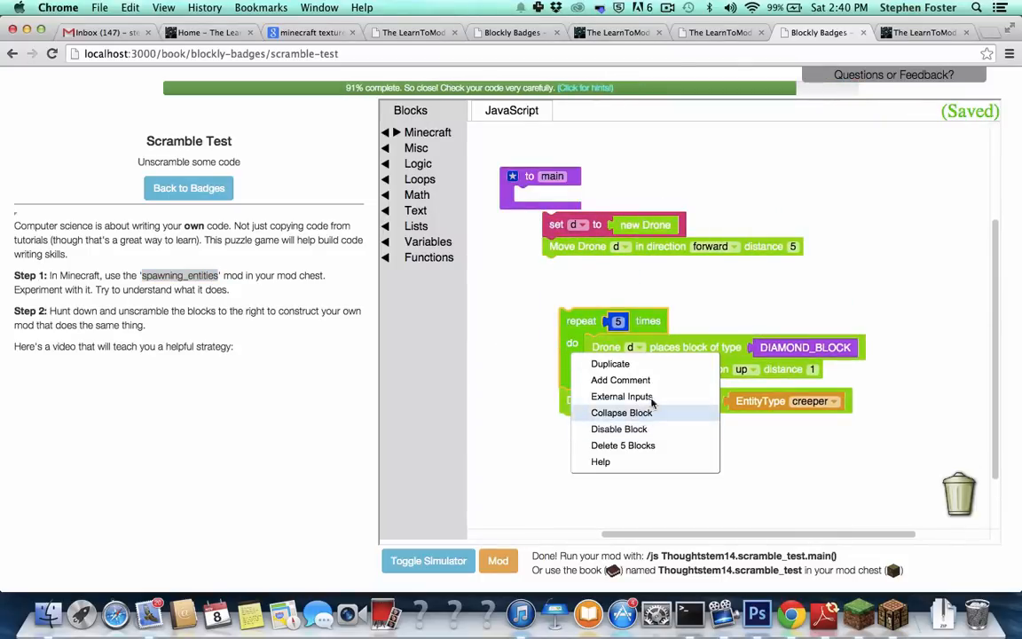
click(621, 396)
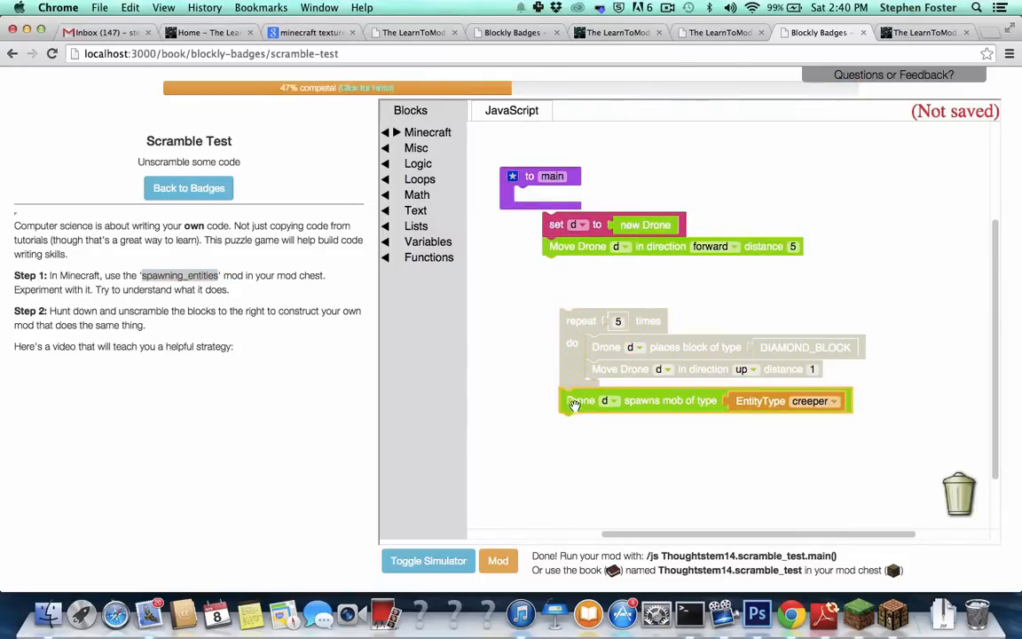
right_click(576, 401)
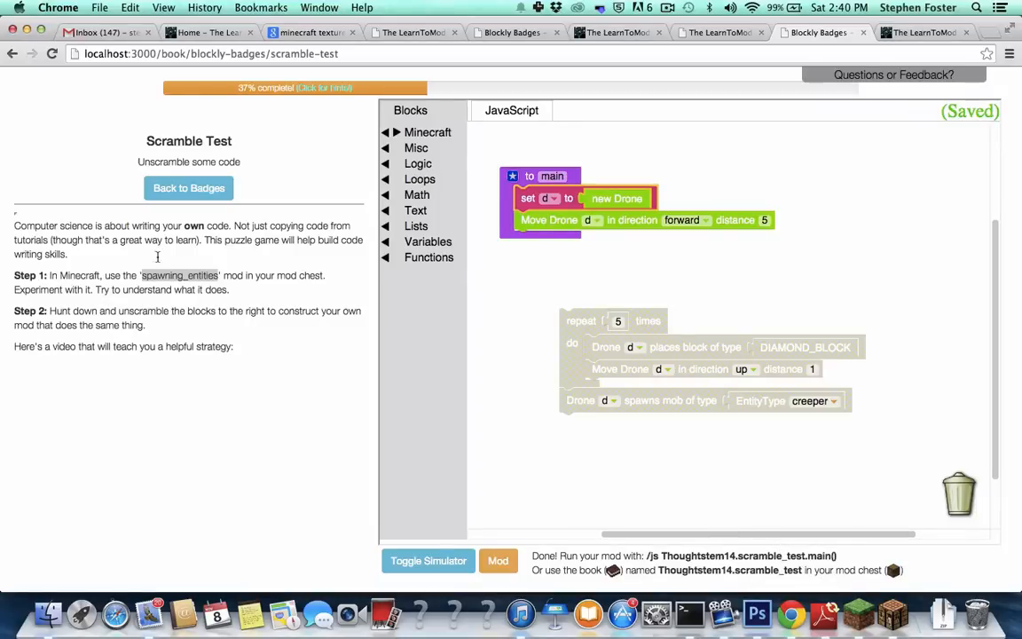
double_click(179, 274)
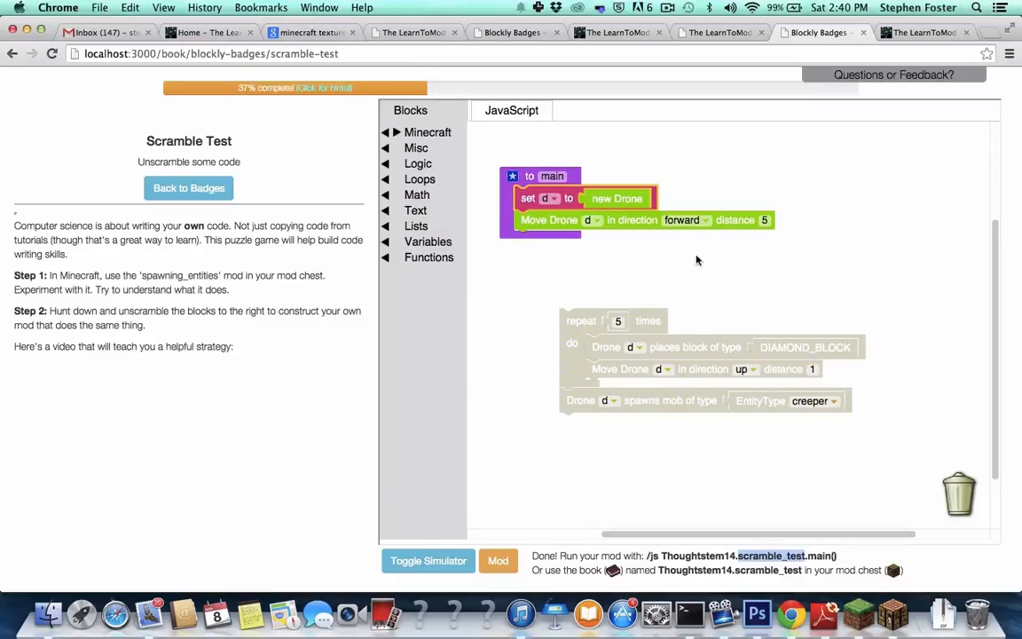
mouse_move(892, 612)
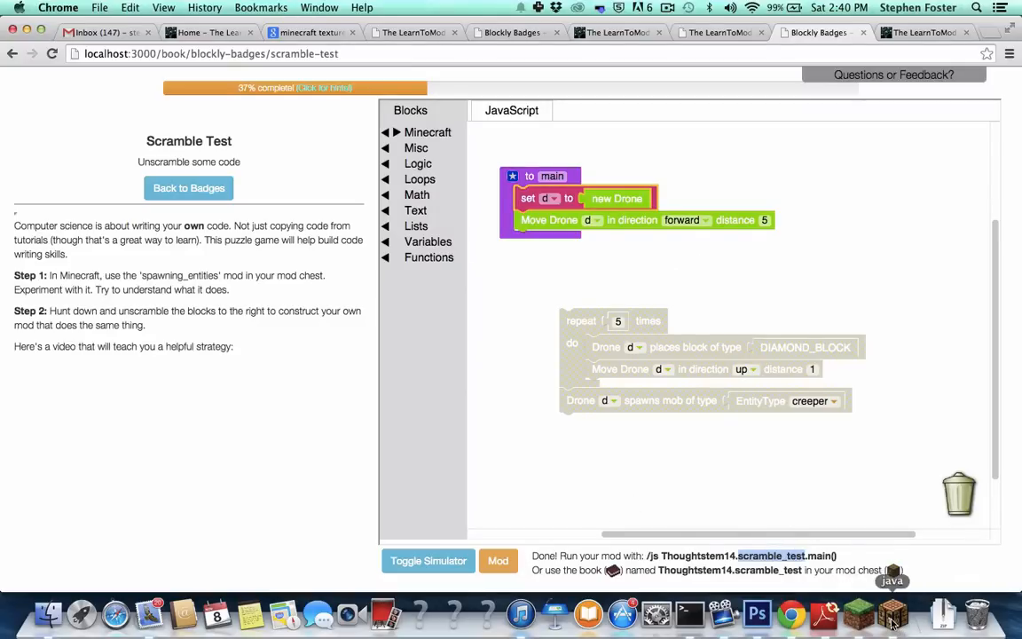
mouse_move(652, 454)
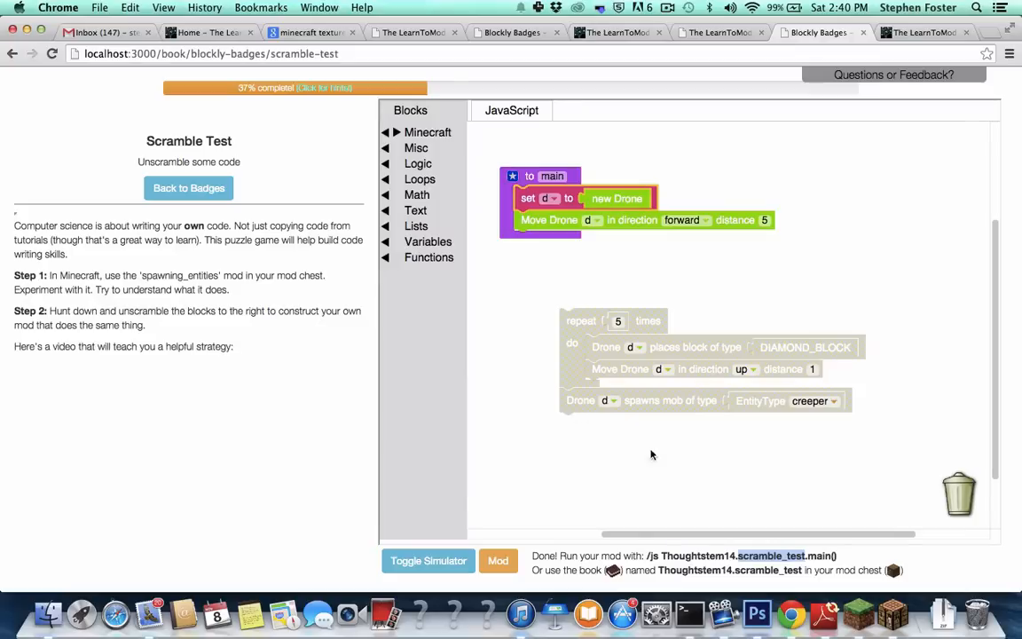
mouse_move(610, 370)
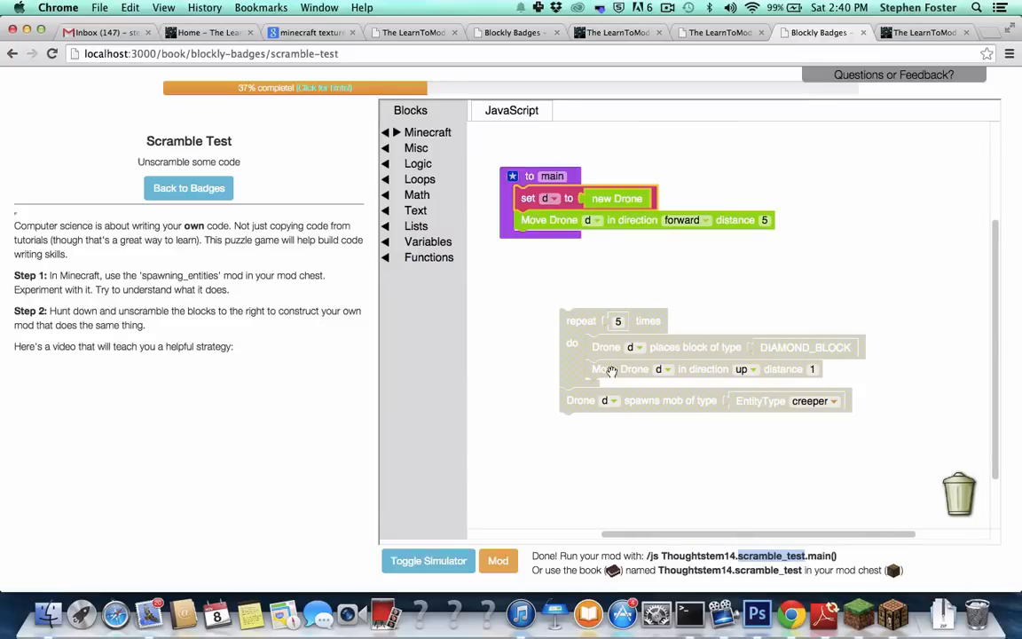
- Re-enable the loop blocks and snap them back under 'Move Drone forward 5' in main
right_click(582, 345)
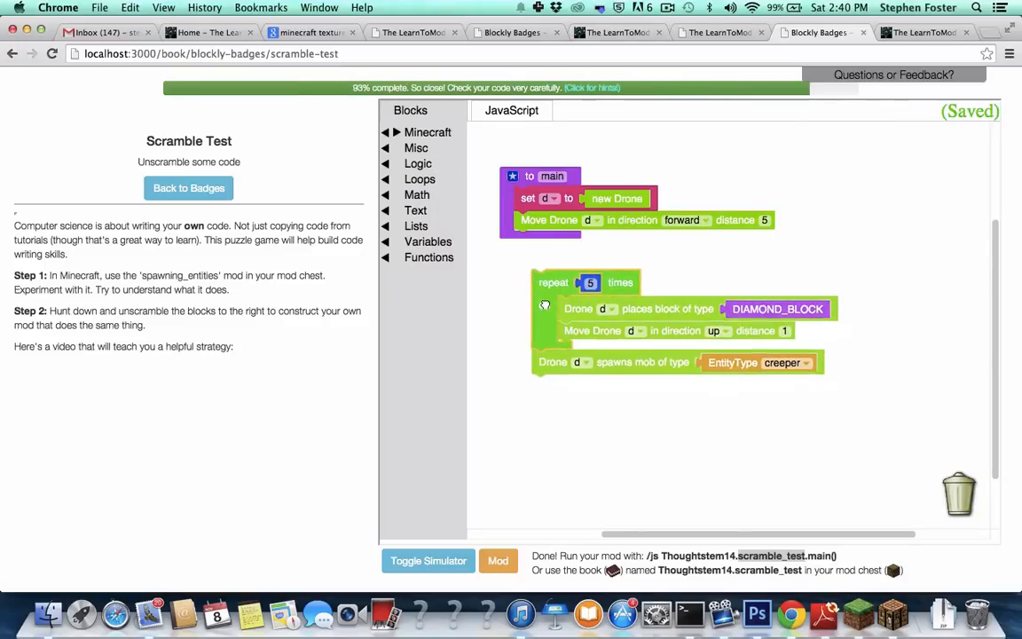
drag(553, 282, 540, 241)
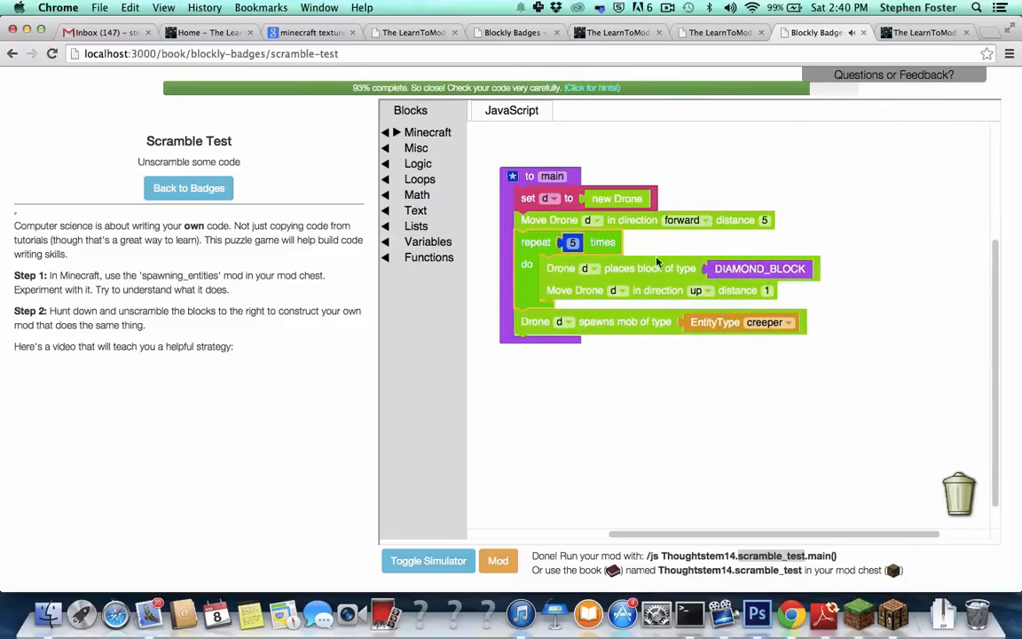